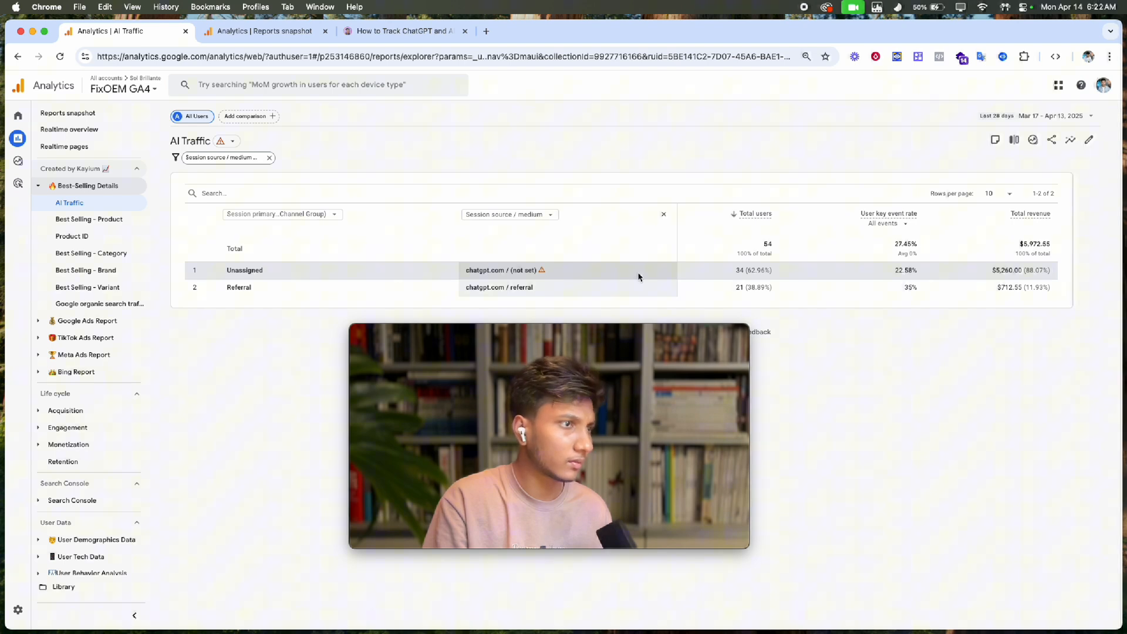
{"action": "mouse_move", "coordinate": [976, 276]}
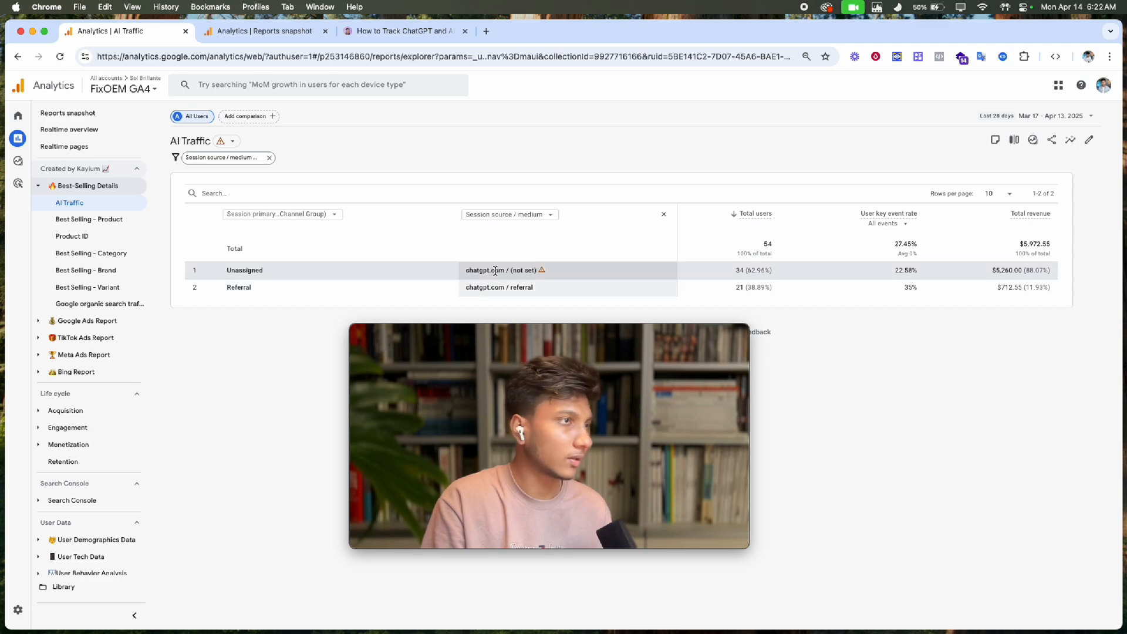
Bring up the blog post on tracking ChatGPT and AI traffic
{"action": "left_click", "coordinate": [401, 30]}
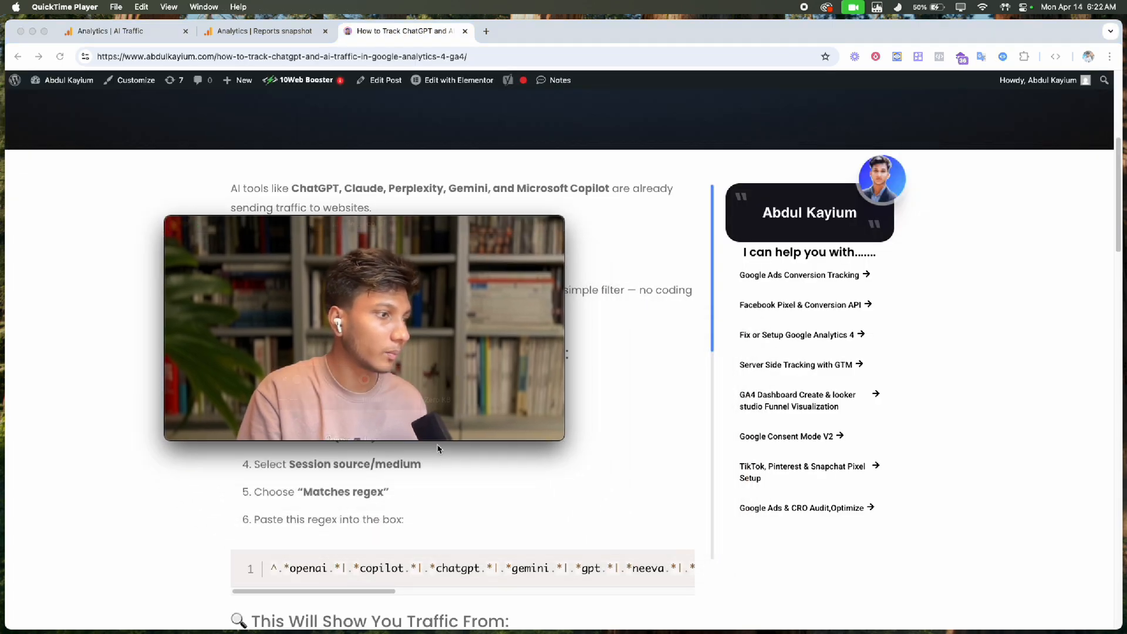
Skim the blog post, then show the Outdoortid property's Reports snapshot
{"action": "scroll", "scroll_direction": "down", "scroll_amount": 3}
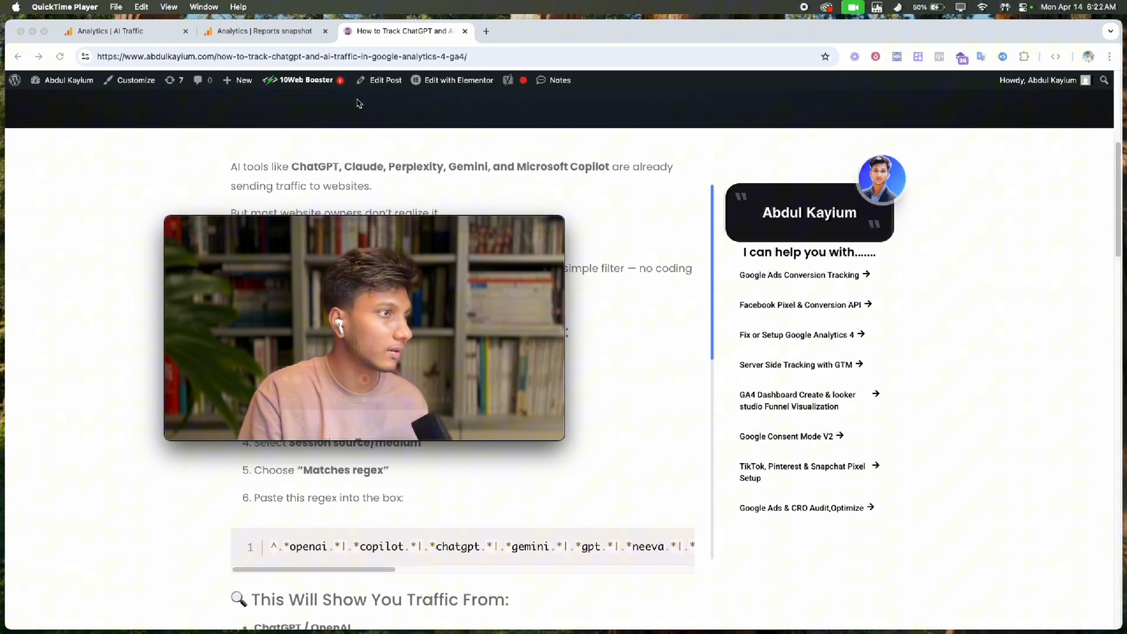
{"action": "left_click", "coordinate": [262, 31]}
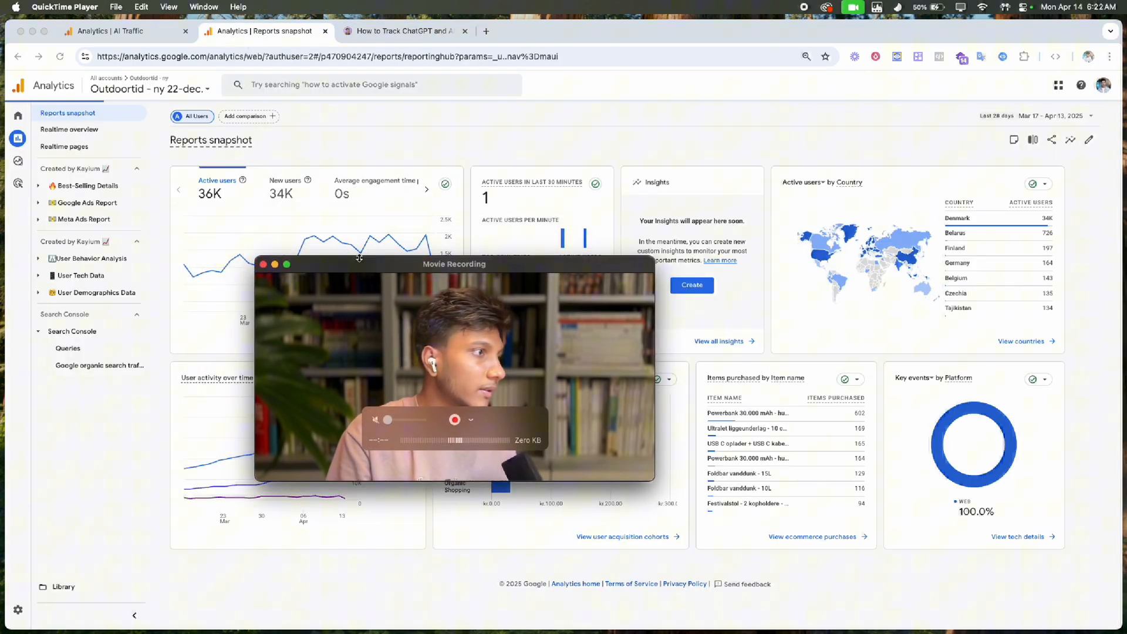
Set the AI Traffic report's date range to the last 90 days
{"action": "left_click", "coordinate": [108, 31]}
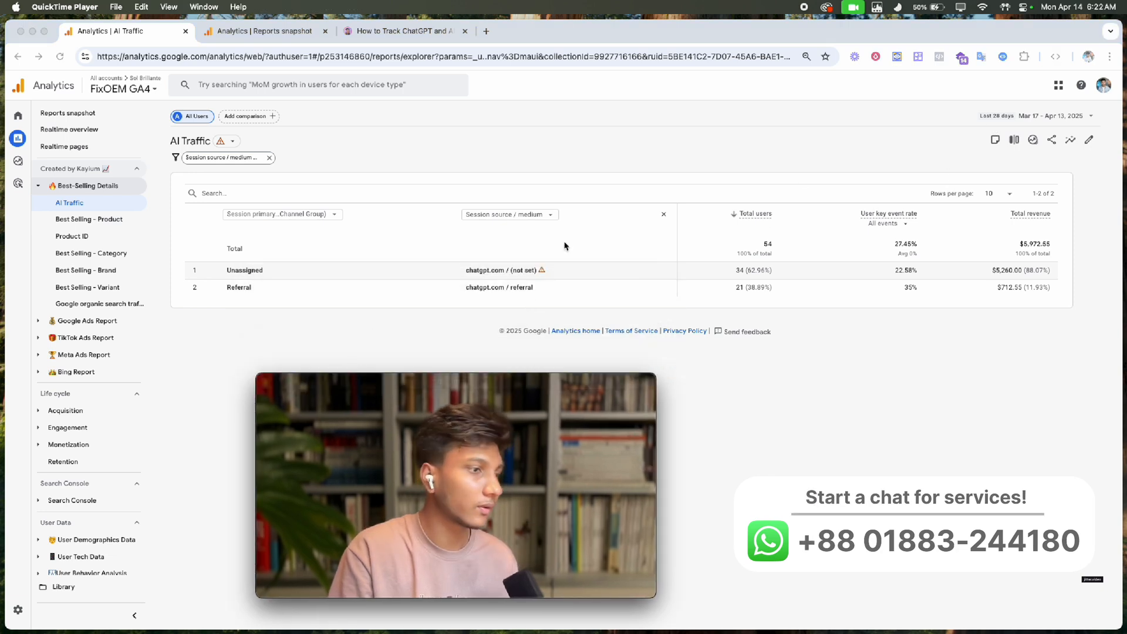
{"action": "left_click", "coordinate": [1030, 117]}
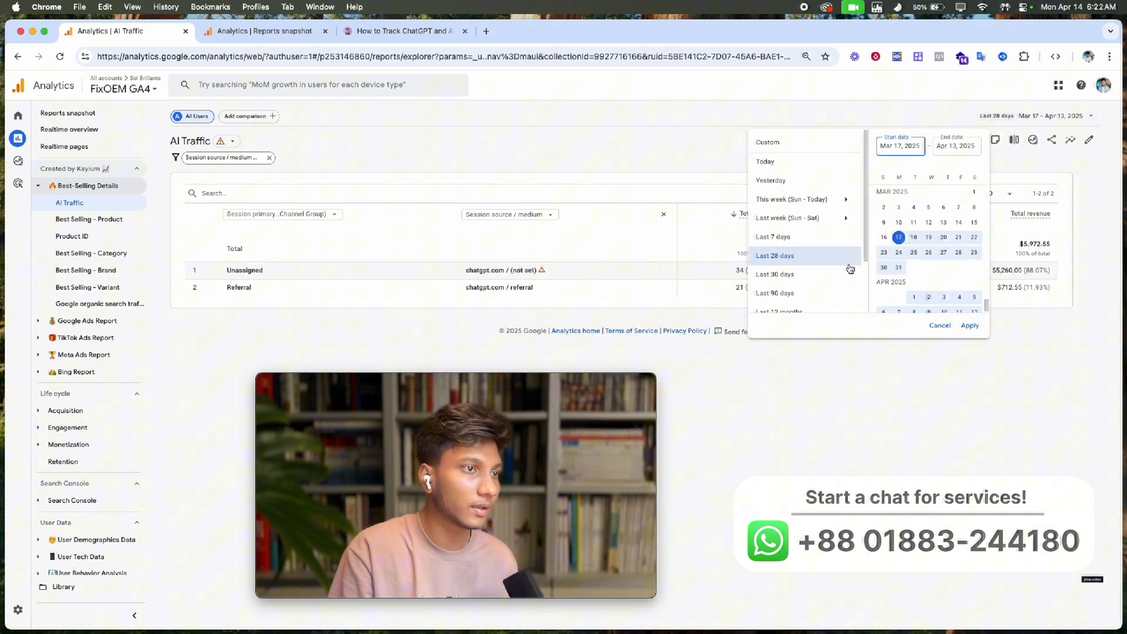
{"action": "left_click", "coordinate": [775, 292]}
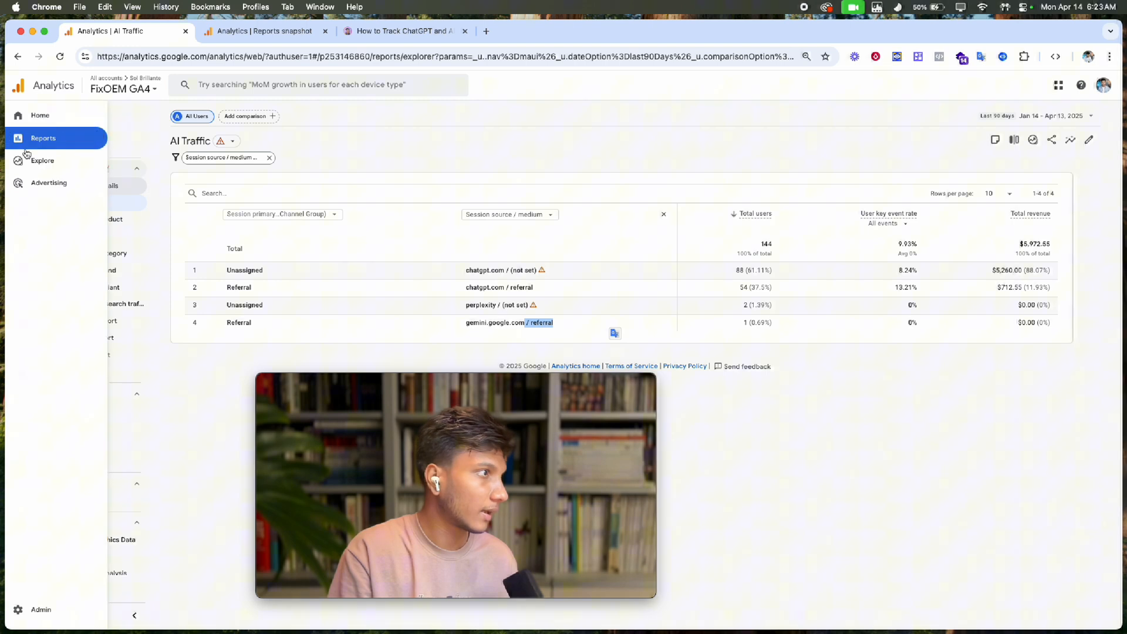
Reopen AI Traffic from the Reports navigation to list ChatGPT, Perplexity and Gemini sources
{"action": "left_click", "coordinate": [42, 139]}
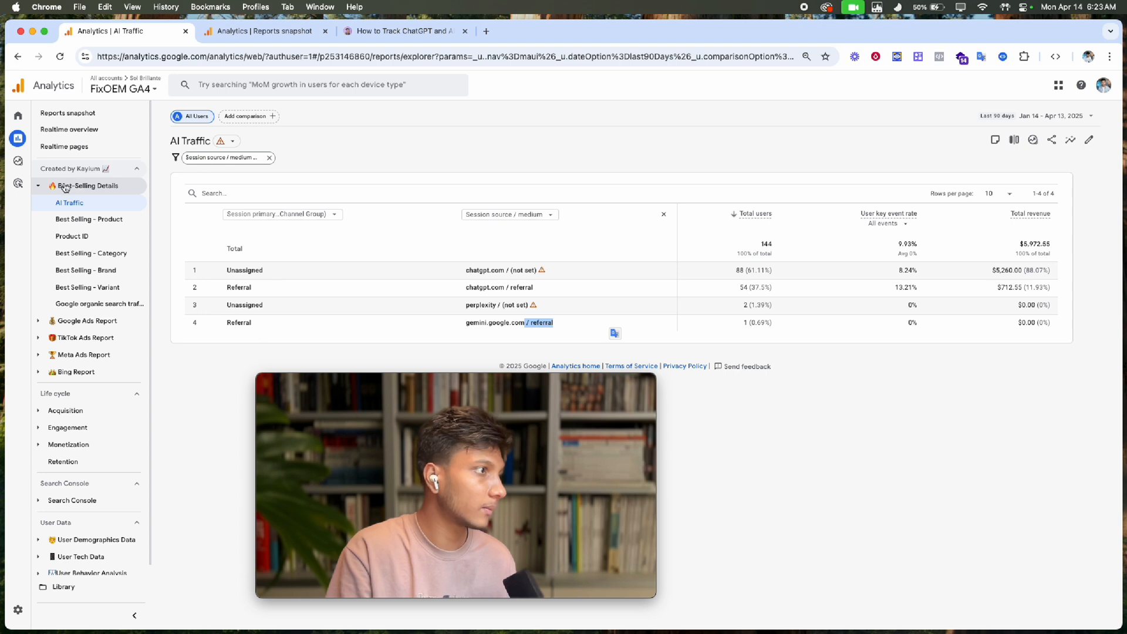
{"action": "left_click", "coordinate": [17, 139]}
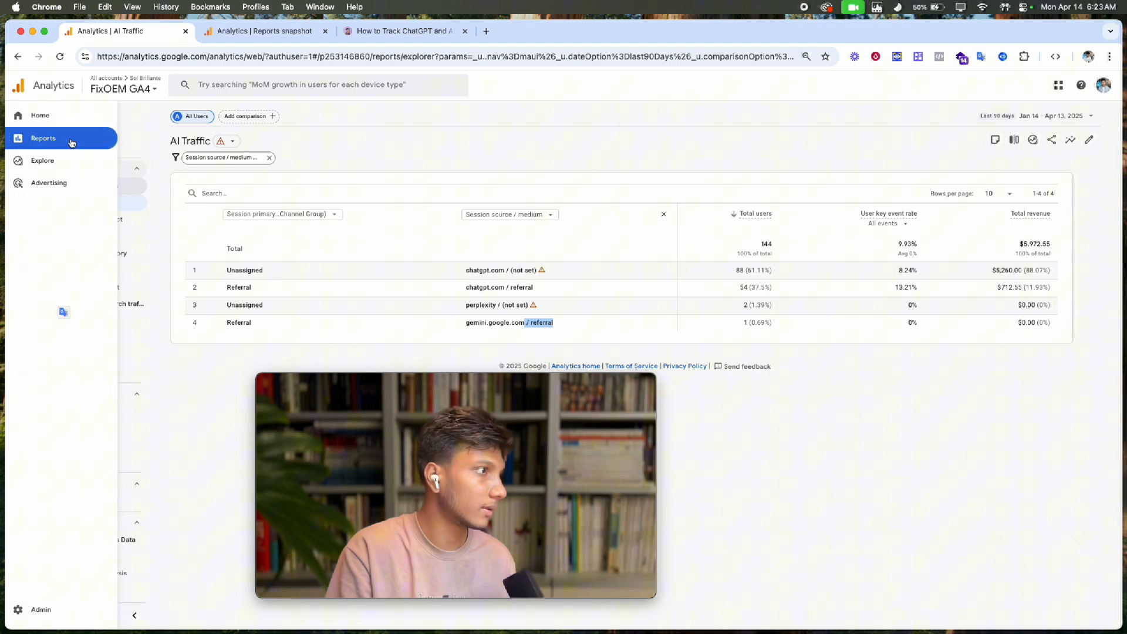
{"action": "left_click", "coordinate": [43, 139]}
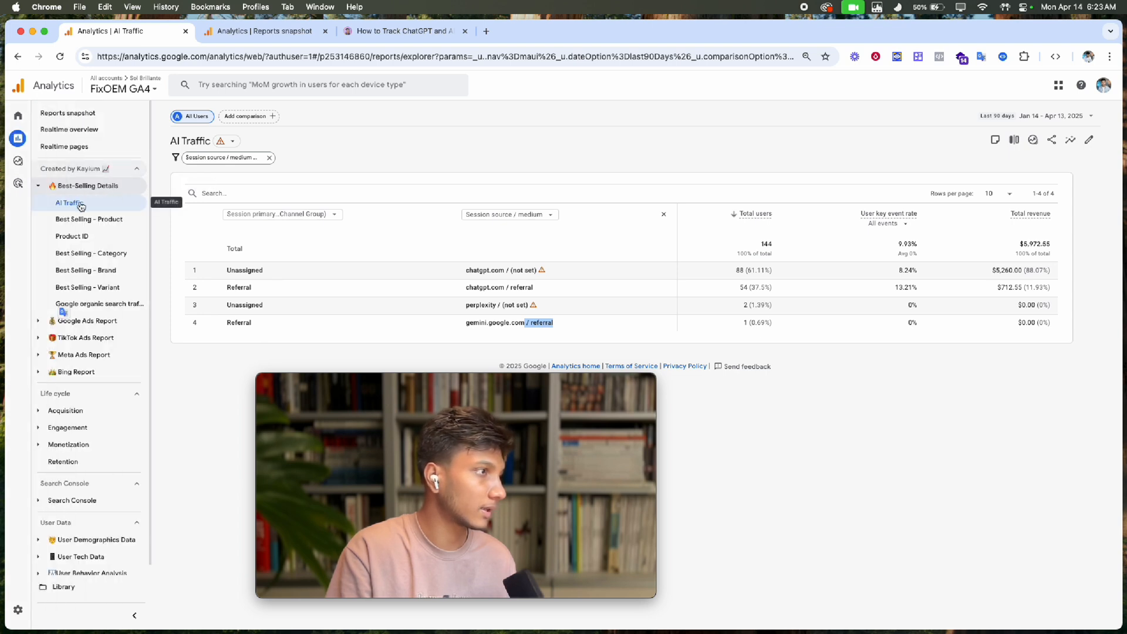
{"action": "left_click", "coordinate": [70, 203]}
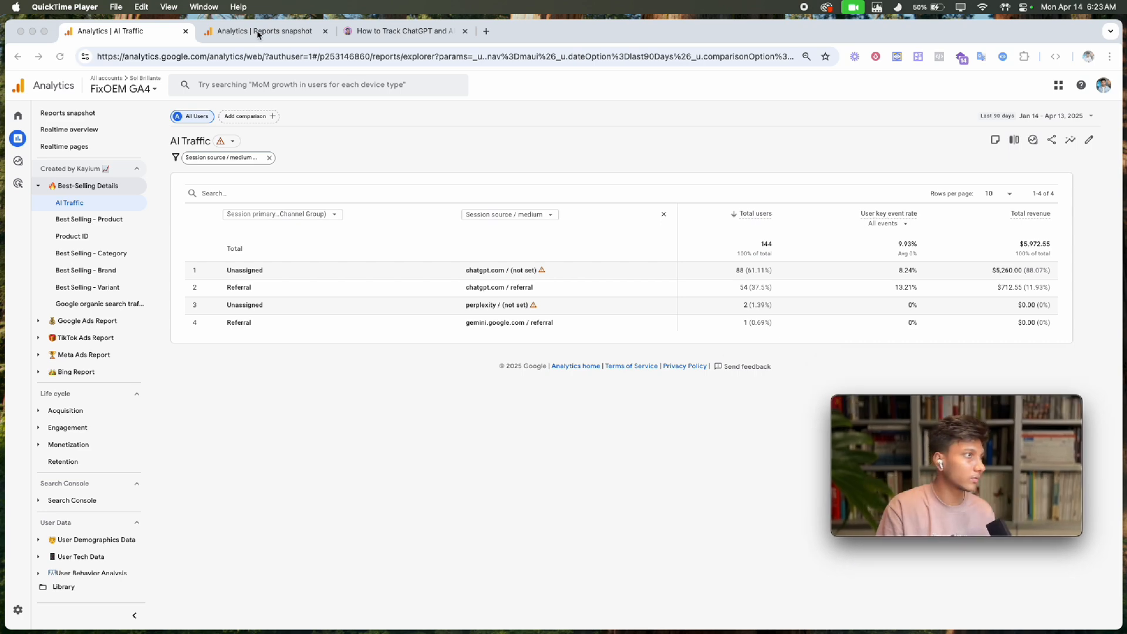
In the Outdoortid property's Library, start creating a new report
{"action": "left_click", "coordinate": [262, 31]}
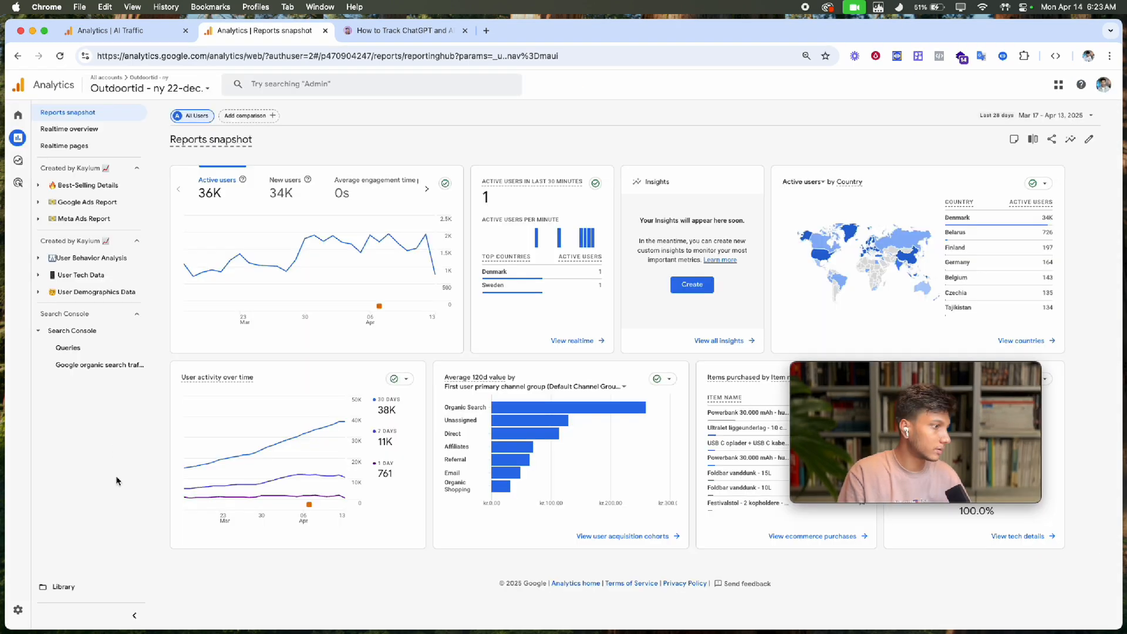
{"action": "left_click", "coordinate": [62, 586]}
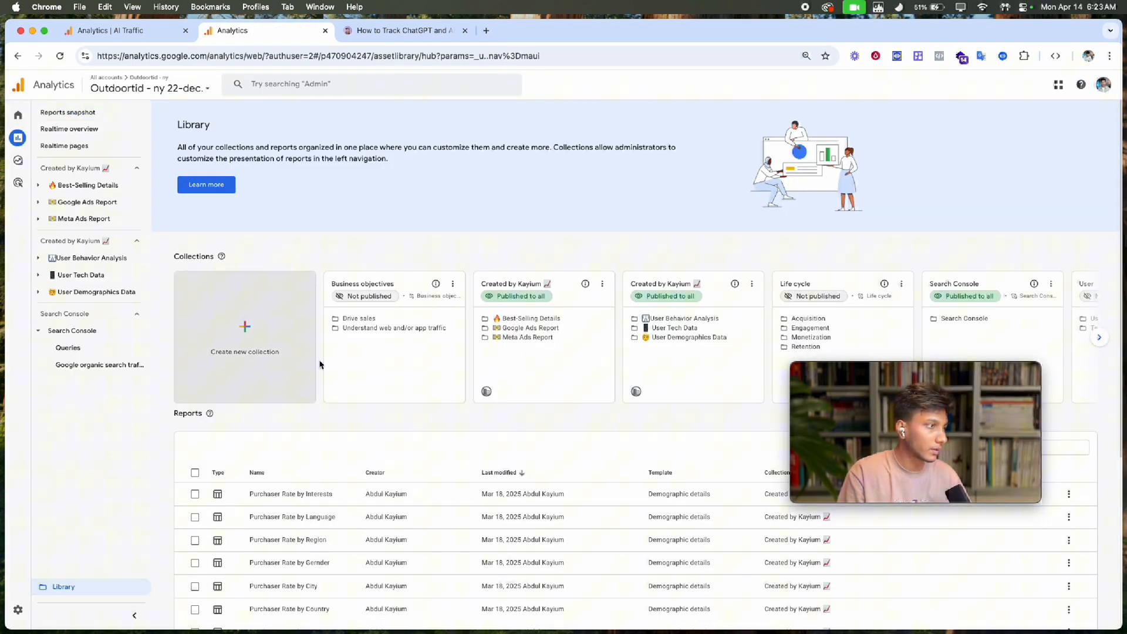
{"action": "scroll", "scroll_direction": "down", "scroll_amount": 3}
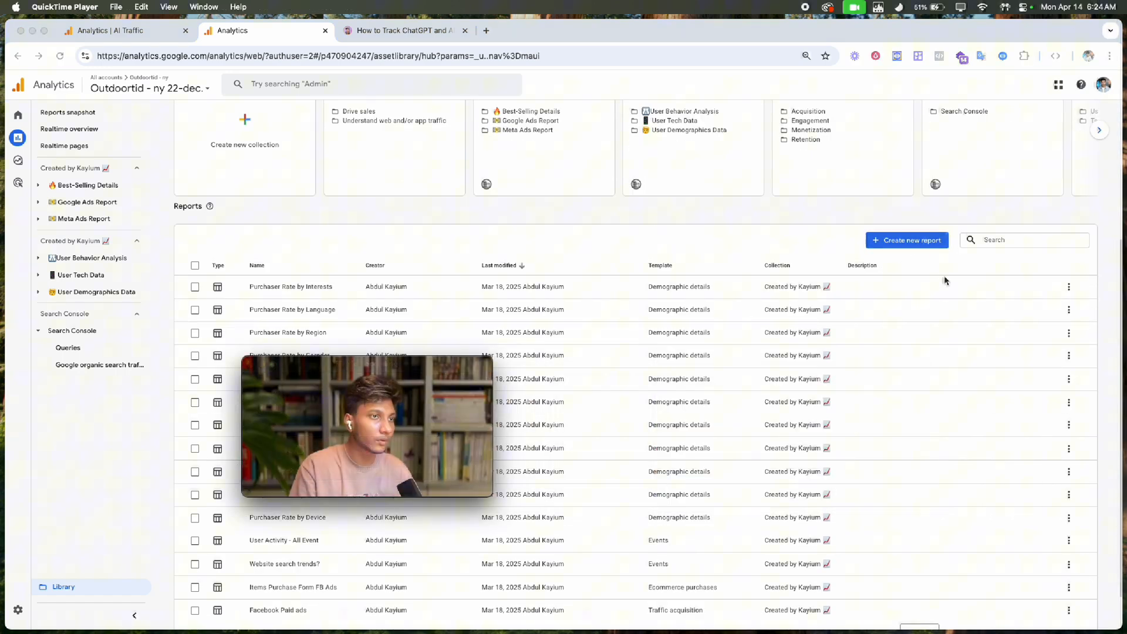
{"action": "left_click", "coordinate": [907, 239]}
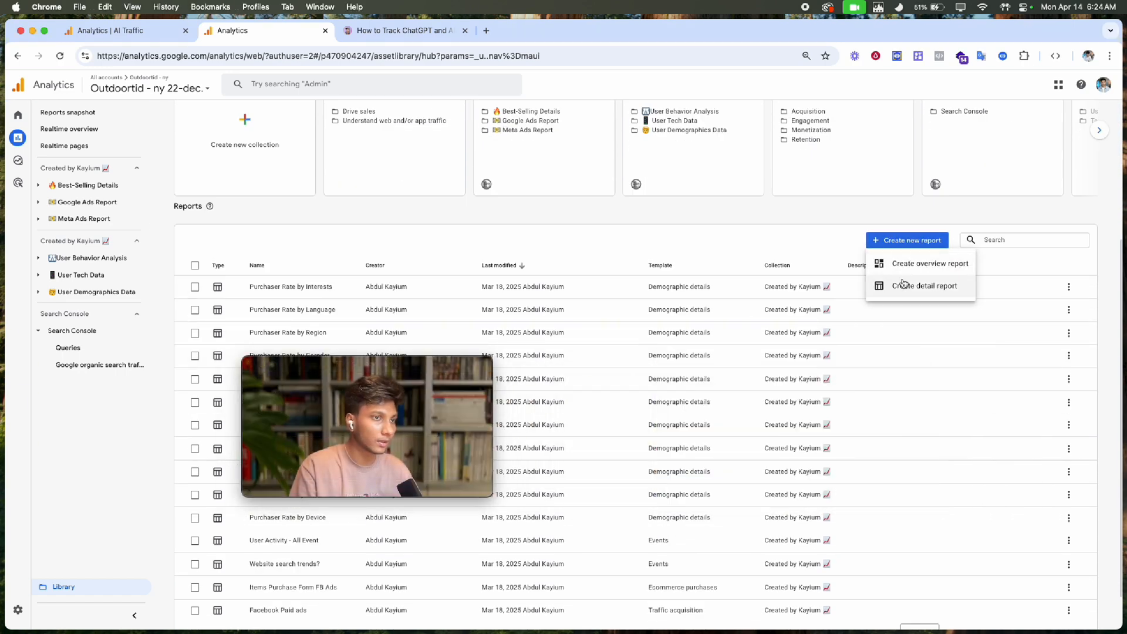
Create a detail report from the Traffic acquisition template with Session source / medium as second dimension
{"action": "left_click", "coordinate": [925, 285]}
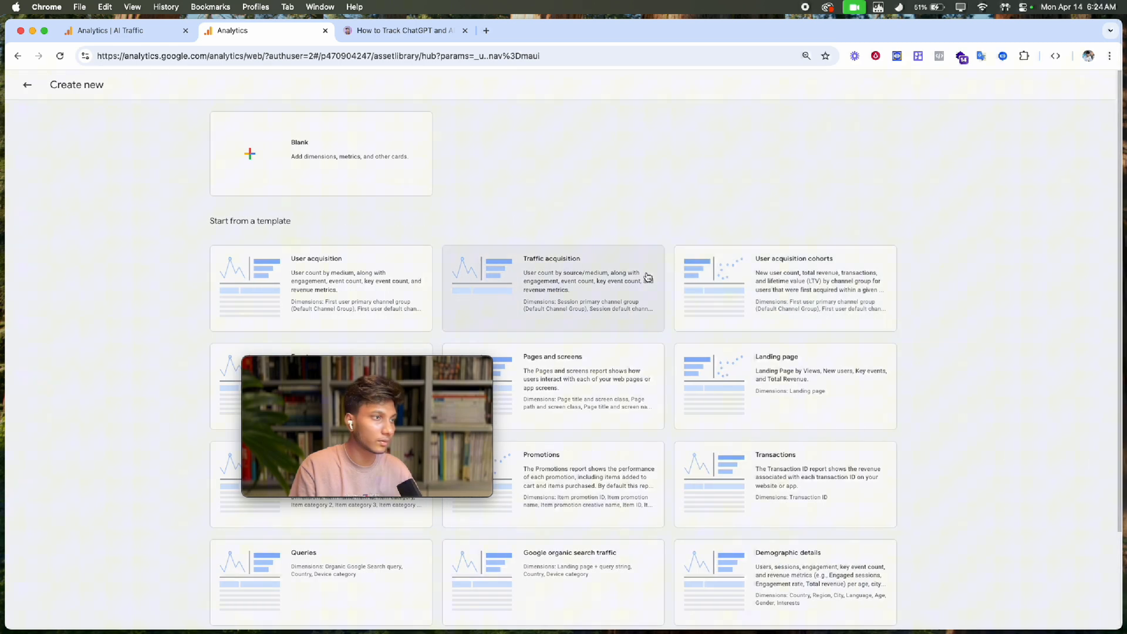
{"action": "mouse_move", "coordinate": [536, 273]}
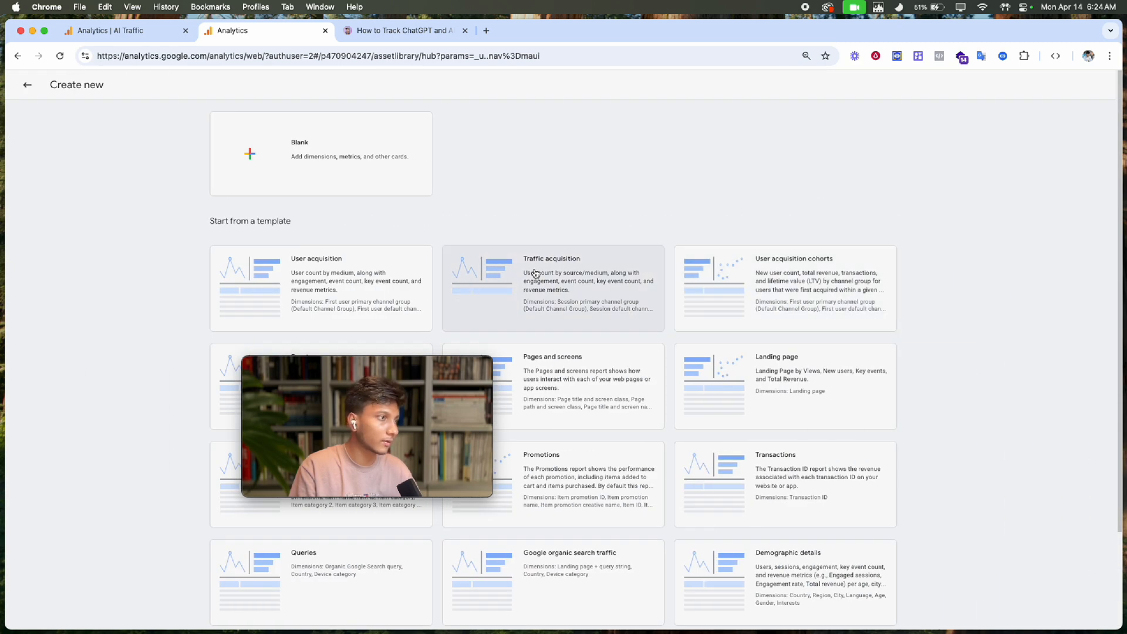
{"action": "left_click", "coordinate": [552, 287]}
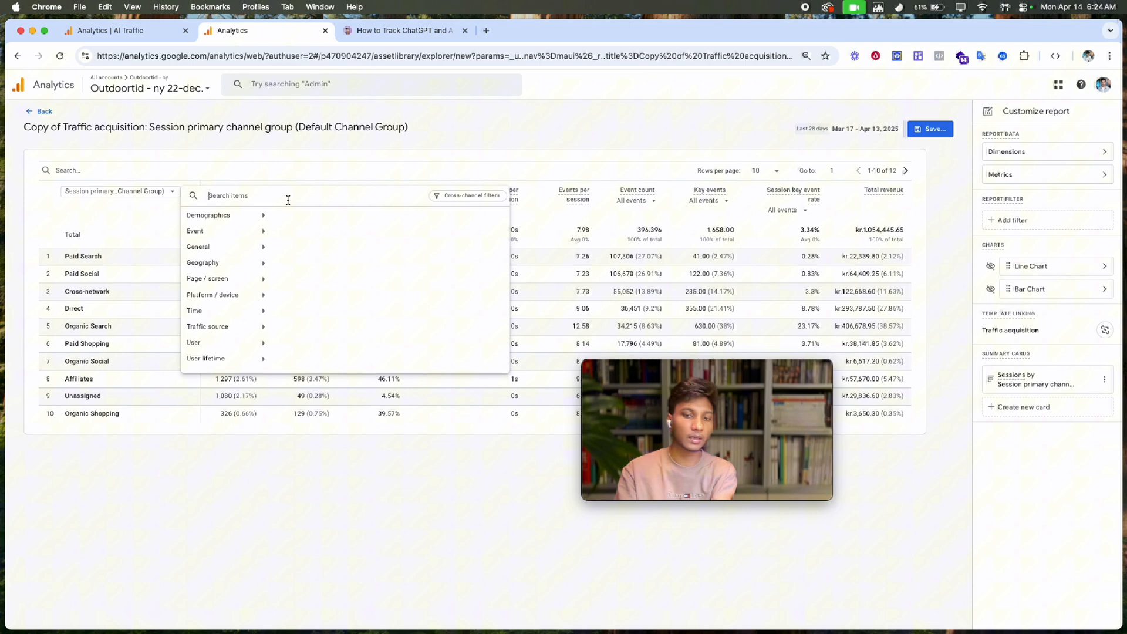
{"action": "type", "text": "sour"}
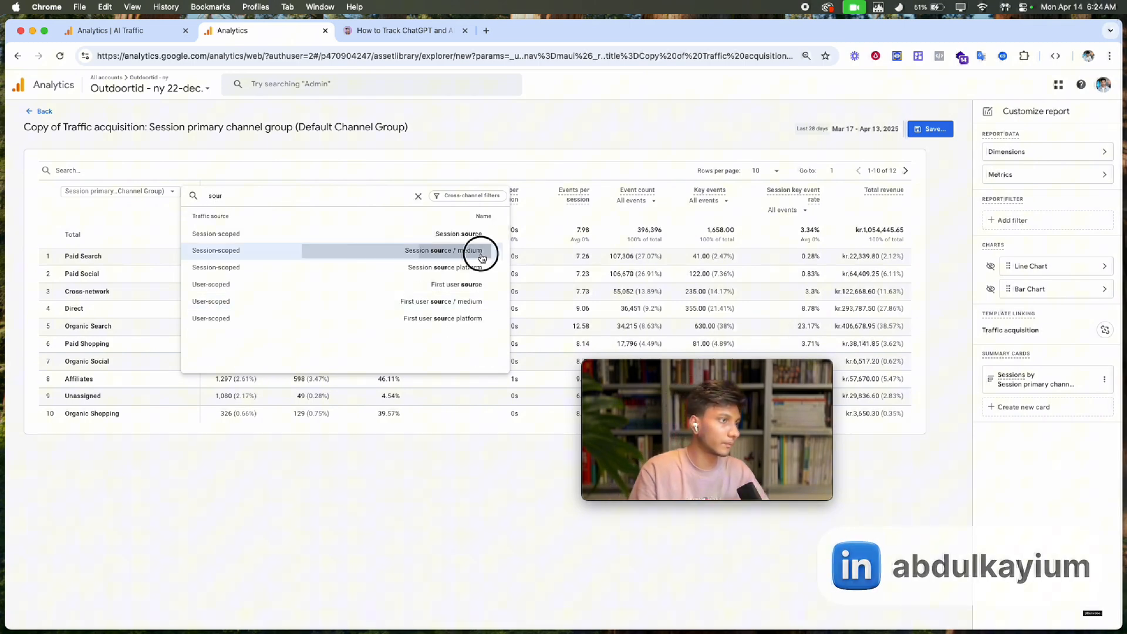
{"action": "left_click", "coordinate": [443, 250]}
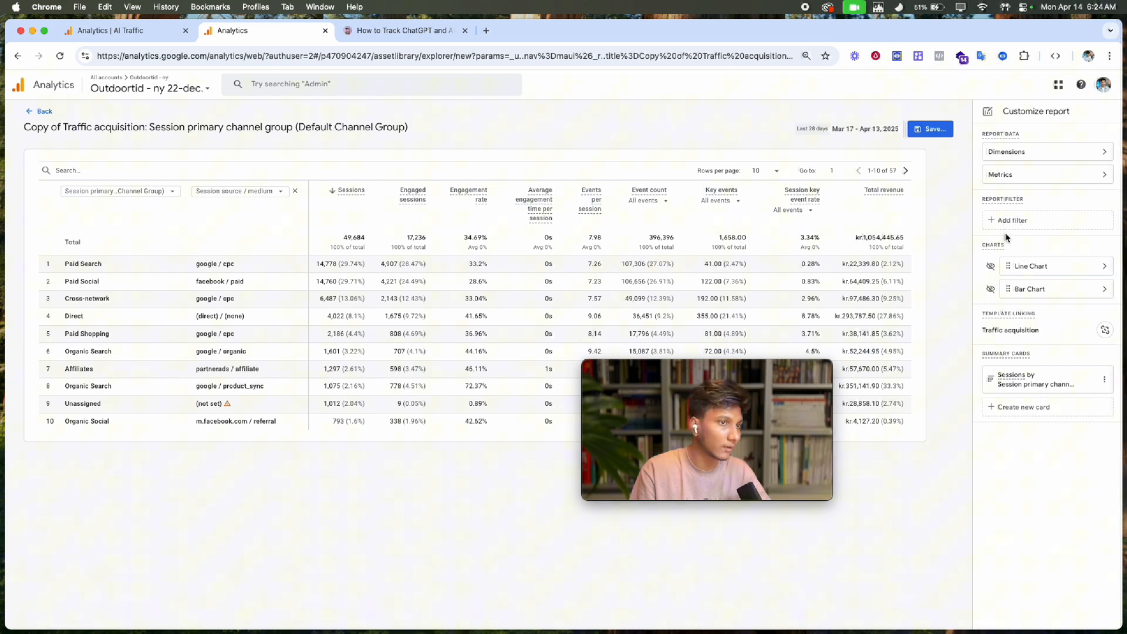
Add a filter on Session source / medium with match type 'matches regex', ready for its value
{"action": "left_click", "coordinate": [1011, 220]}
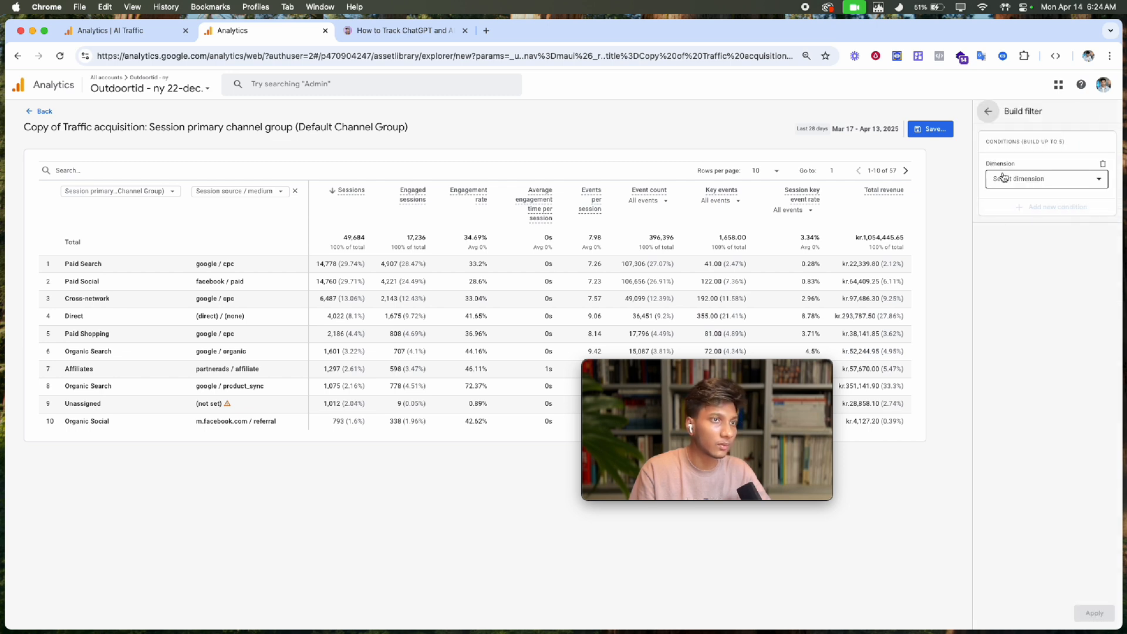
{"action": "left_click", "coordinate": [1046, 179]}
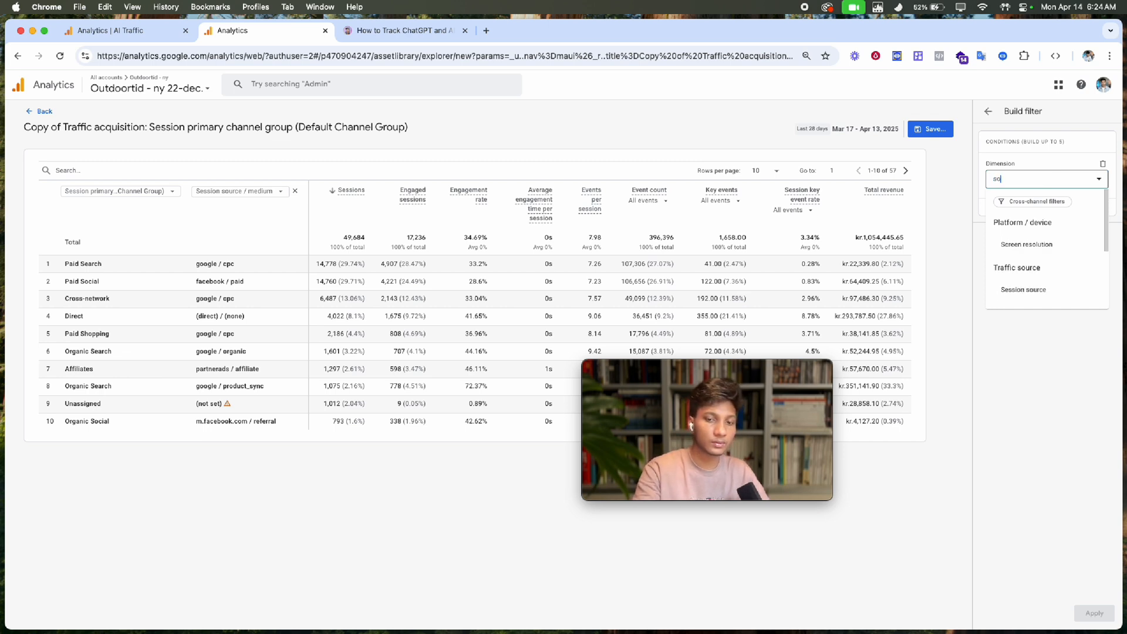
{"action": "type", "text": "sou"}
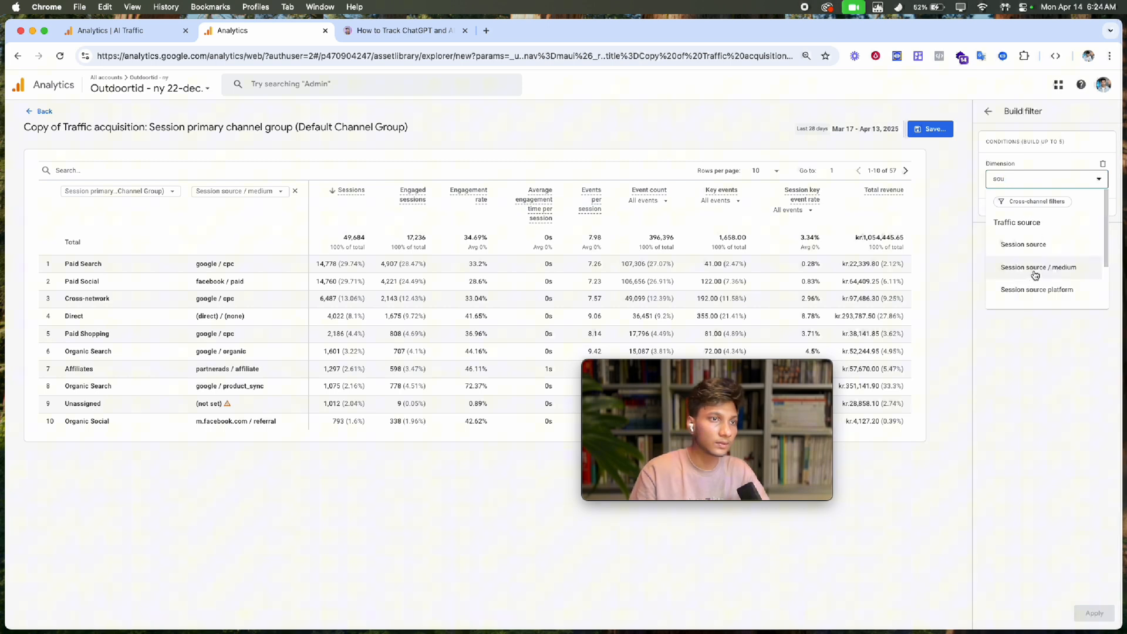
{"action": "left_click", "coordinate": [1039, 267]}
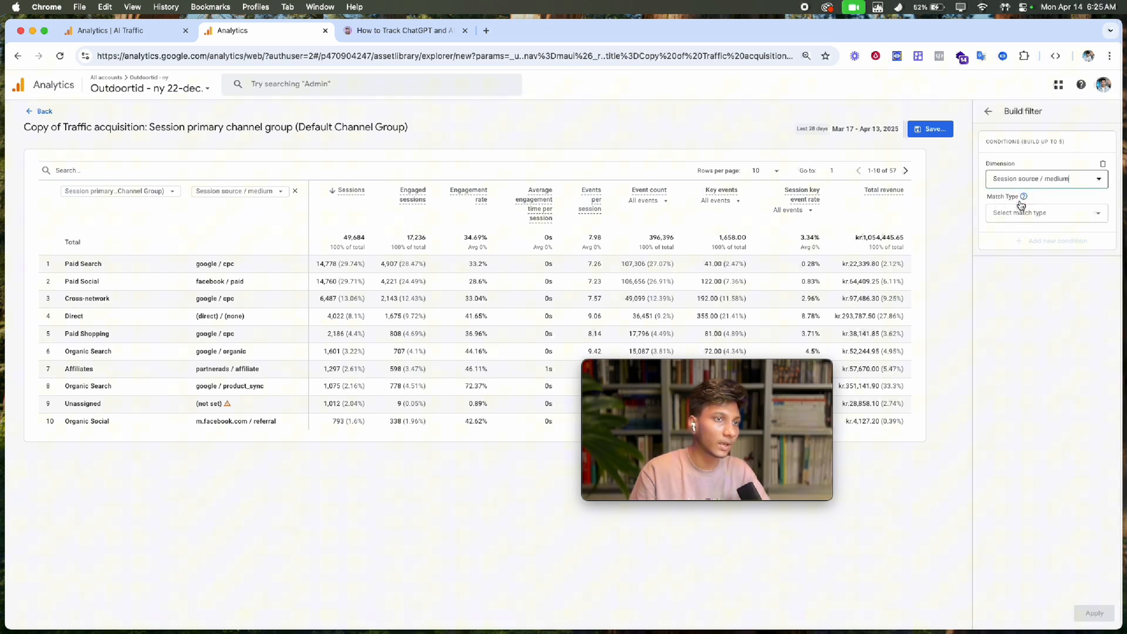
{"action": "left_click", "coordinate": [1045, 213]}
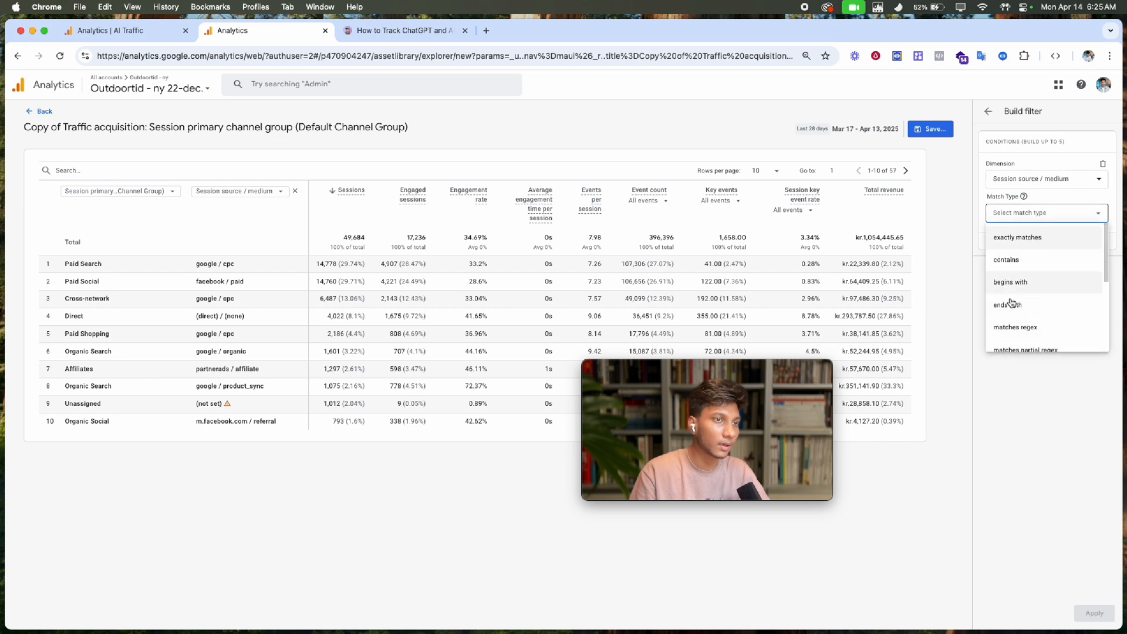
{"action": "left_click", "coordinate": [1016, 327]}
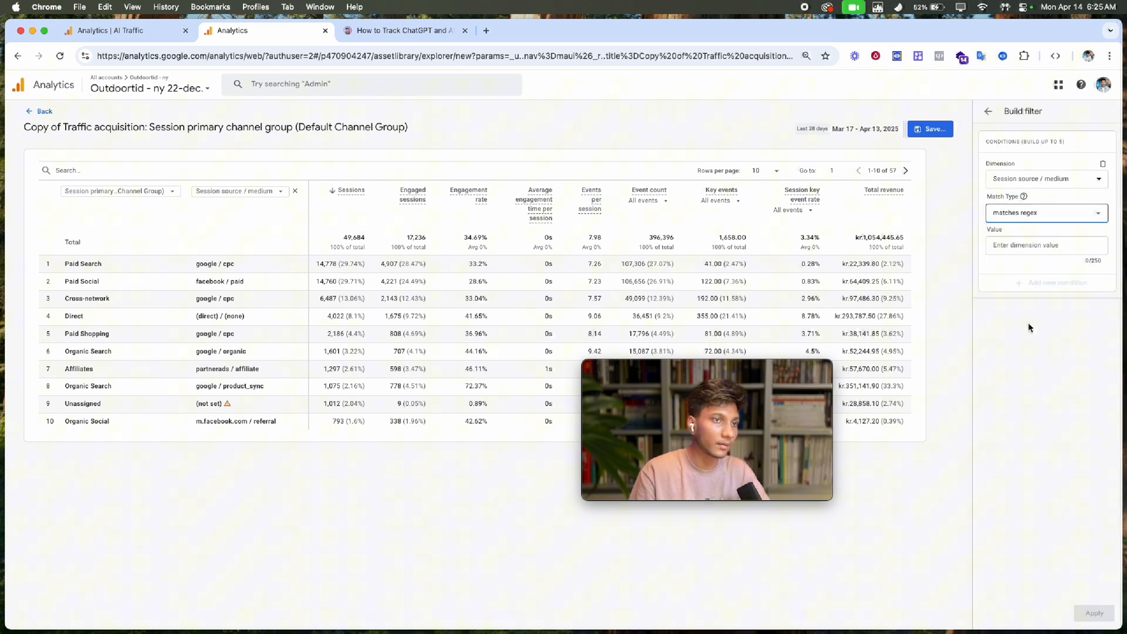
{"action": "left_click", "coordinate": [1046, 244]}
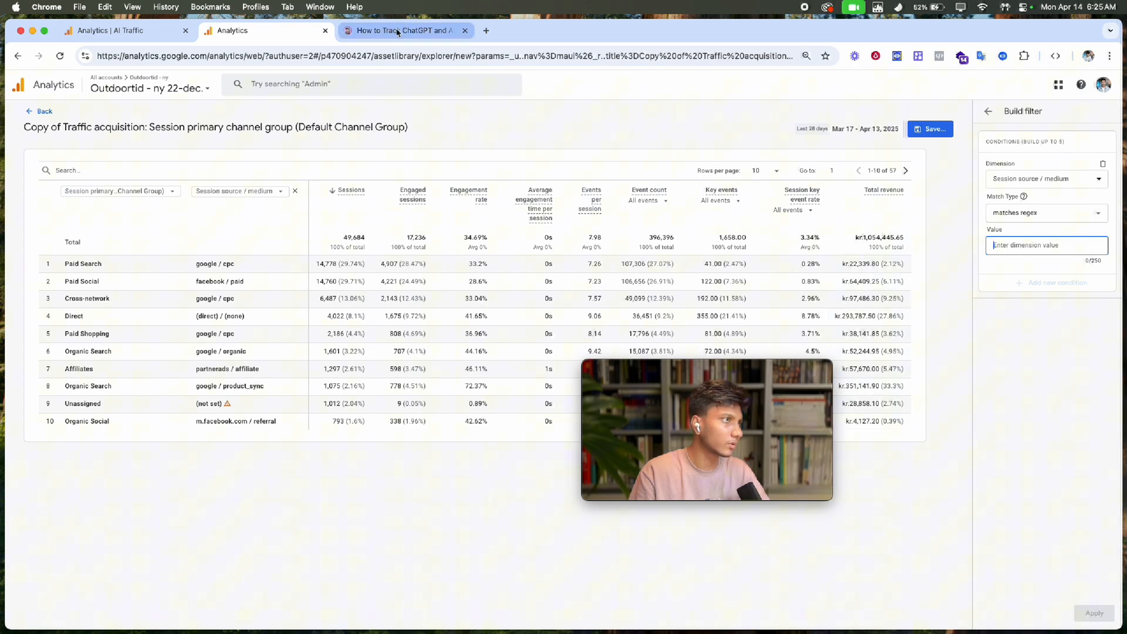
Copy the AI-source regex from the blog post and return to the filter builder
{"action": "left_click", "coordinate": [403, 31]}
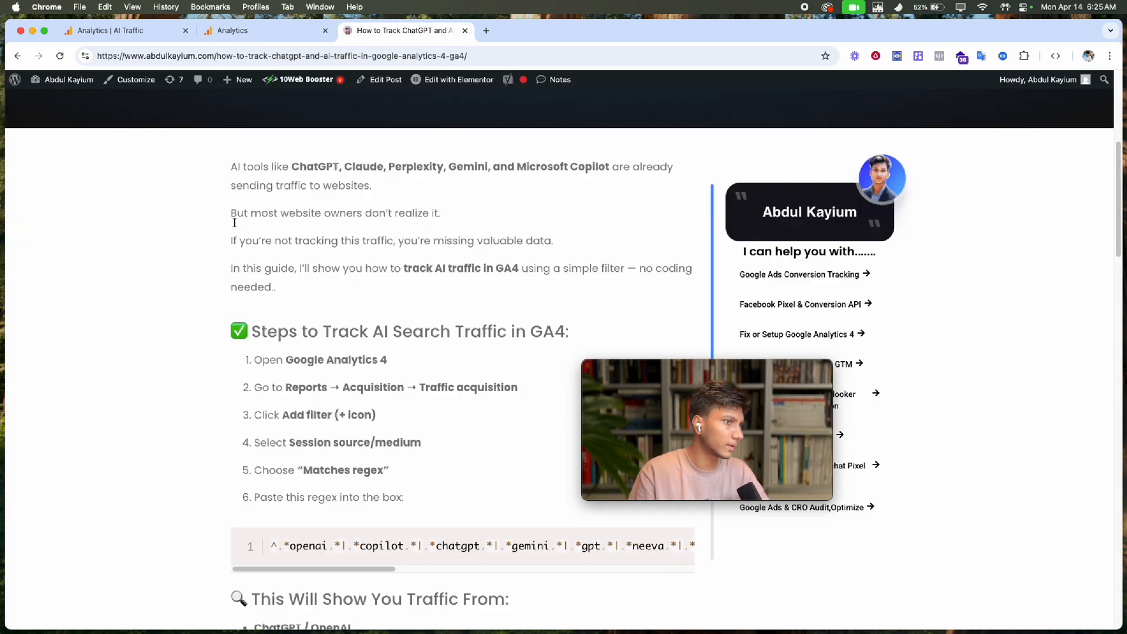
{"action": "mouse_move", "coordinate": [447, 302]}
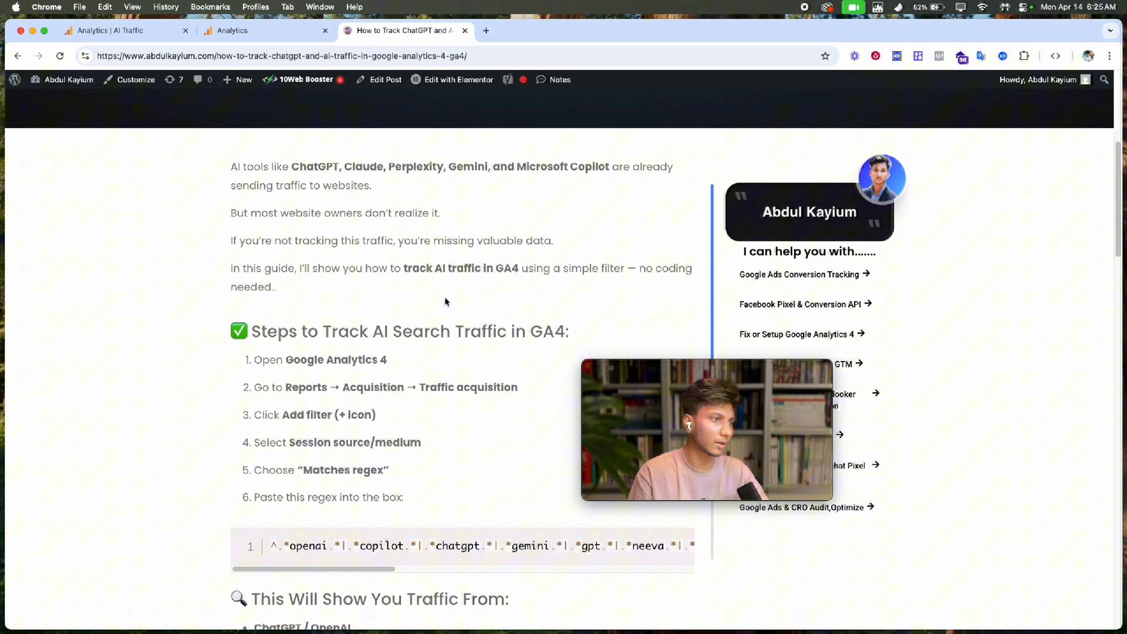
{"action": "scroll", "scroll_direction": "down", "scroll_amount": 3}
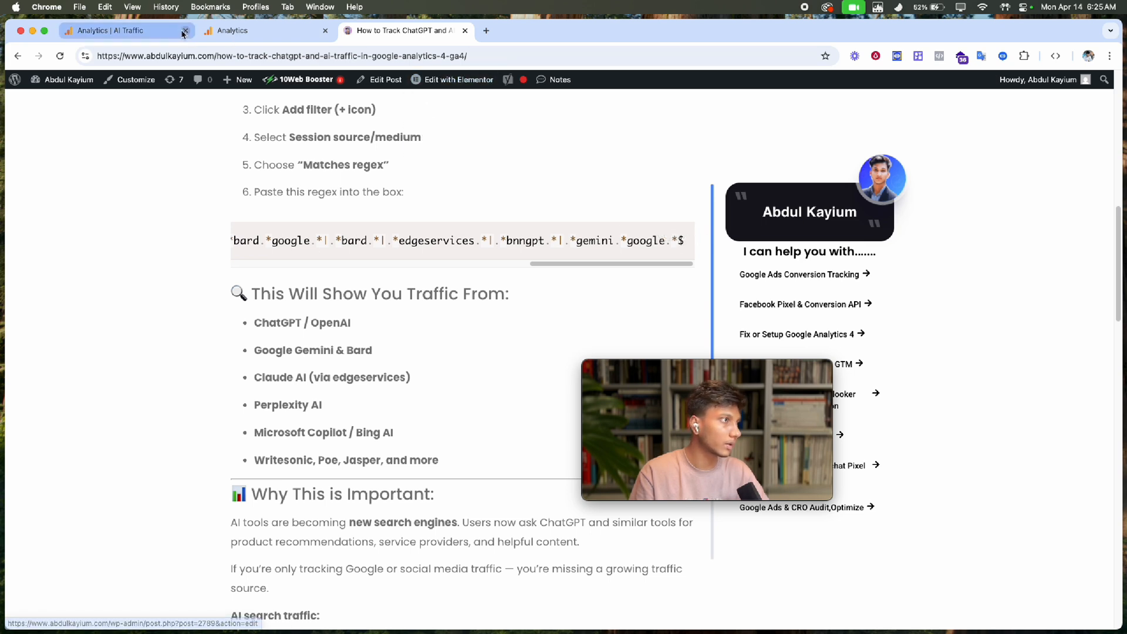
{"action": "left_click", "coordinate": [232, 31]}
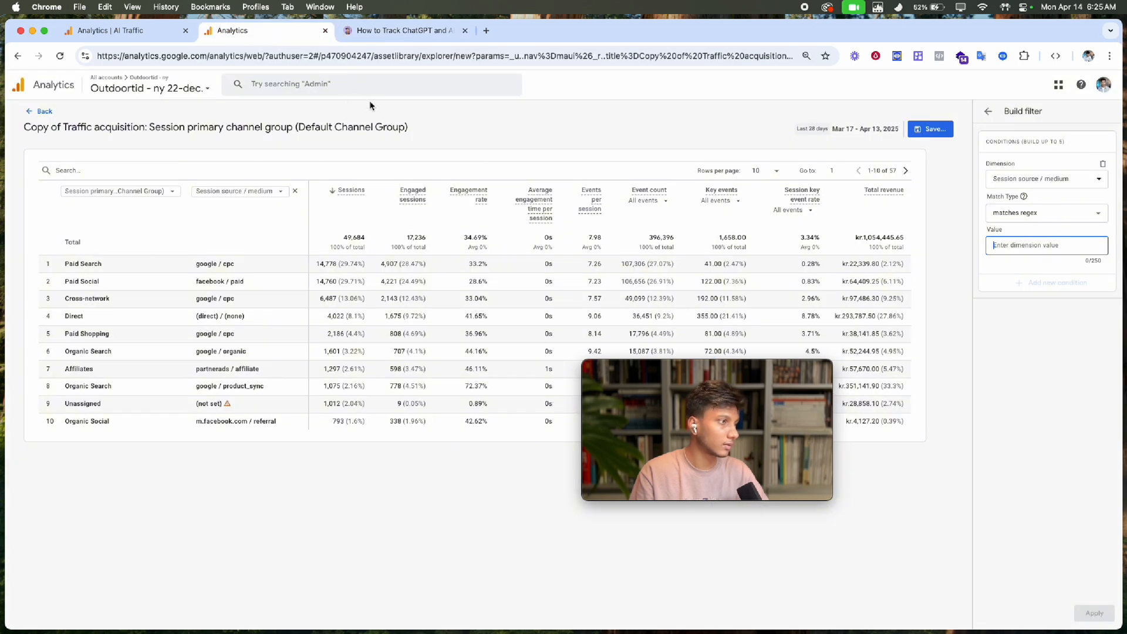
{"action": "left_click", "coordinate": [399, 30]}
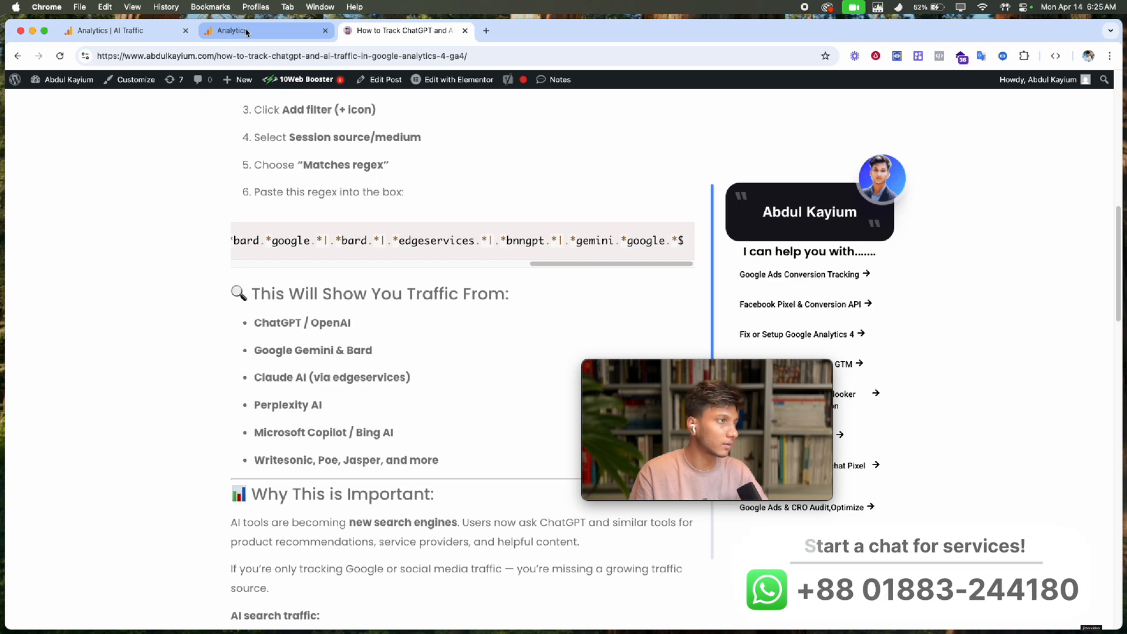
{"action": "left_click", "coordinate": [267, 31]}
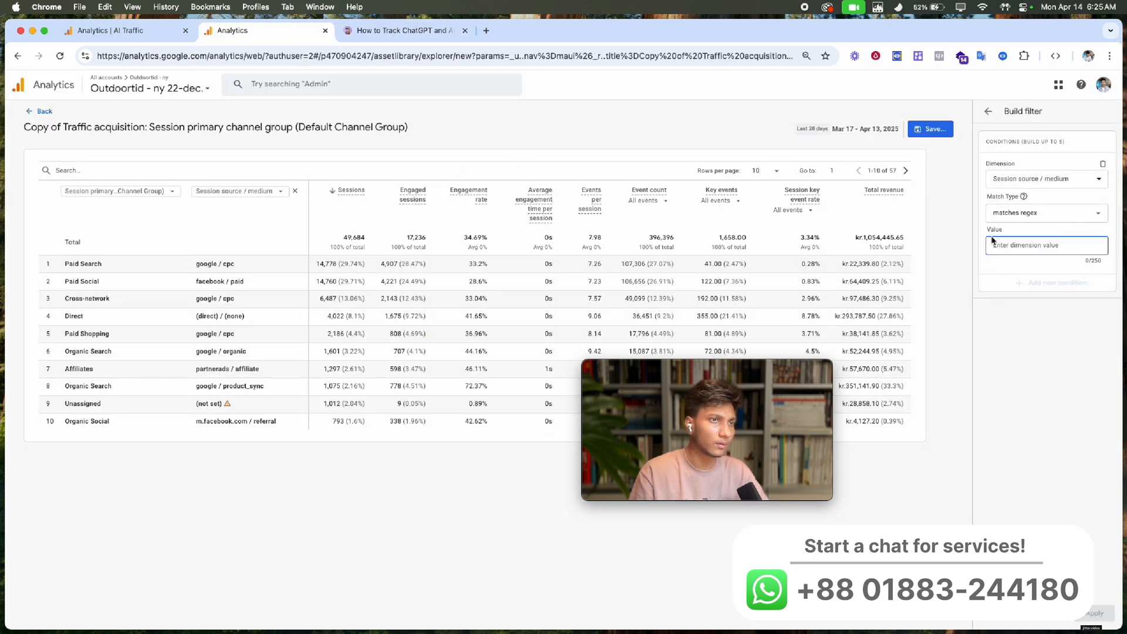
Paste the AI-source regex as the filter value and apply it, leaving only chatgpt.com rows
{"action": "right_click", "coordinate": [1047, 245]}
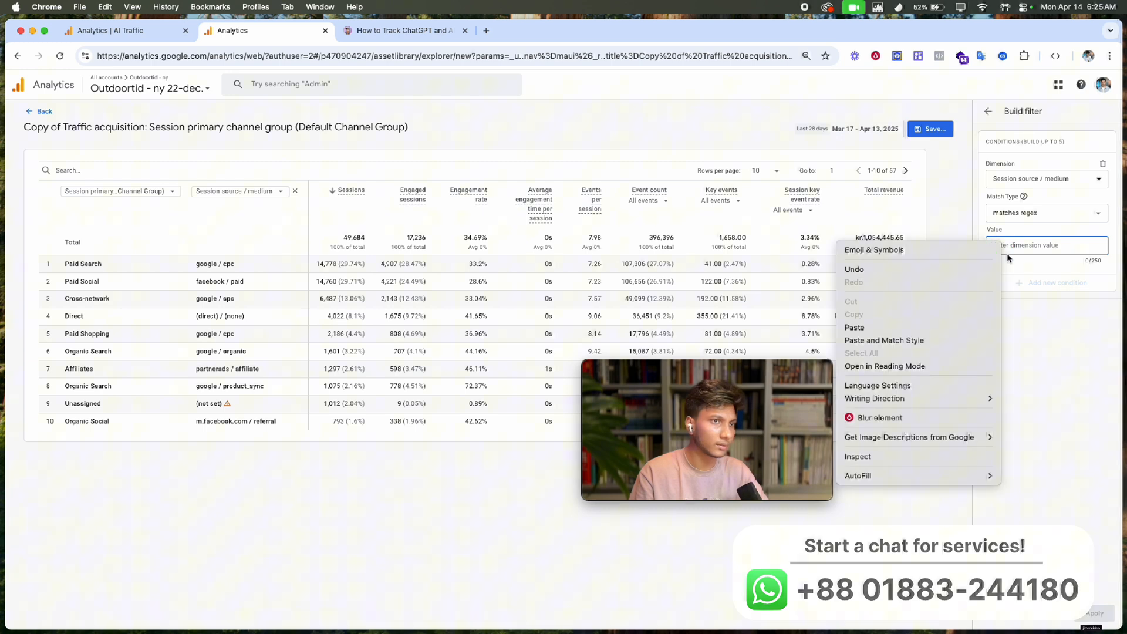
{"action": "left_click", "coordinate": [855, 328]}
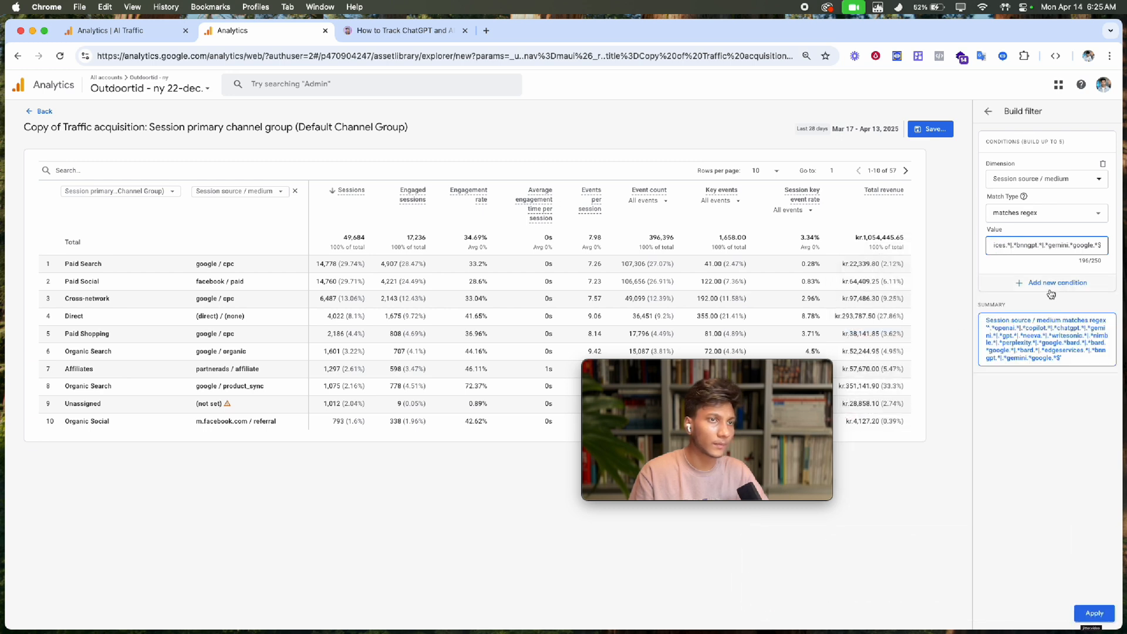
{"action": "left_click", "coordinate": [1093, 613]}
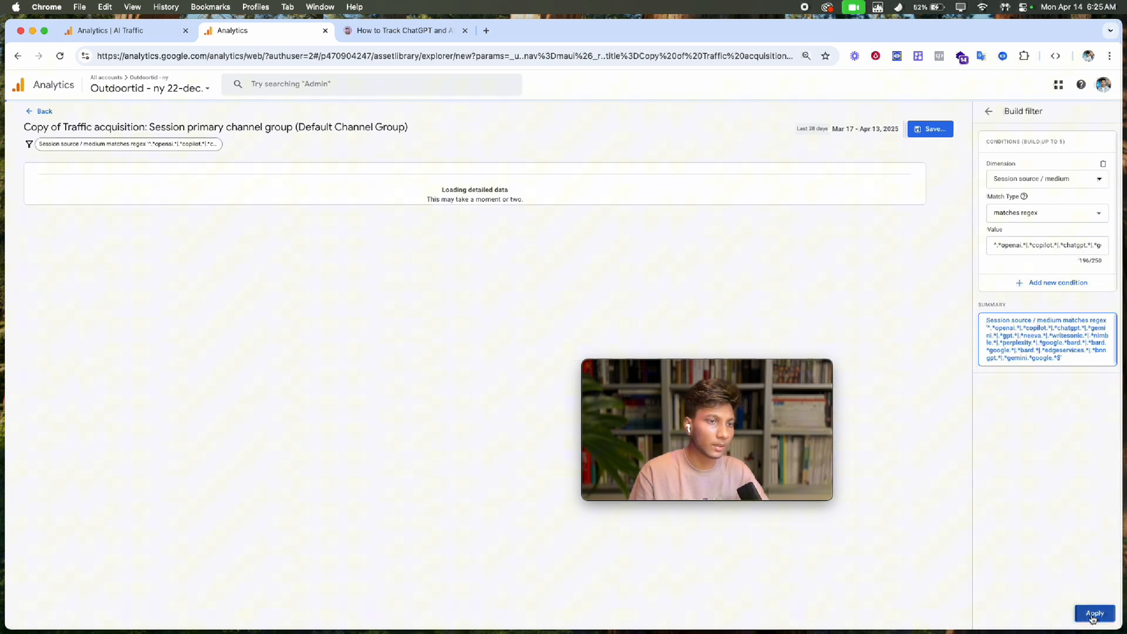
{"action": "left_click", "coordinate": [1094, 617]}
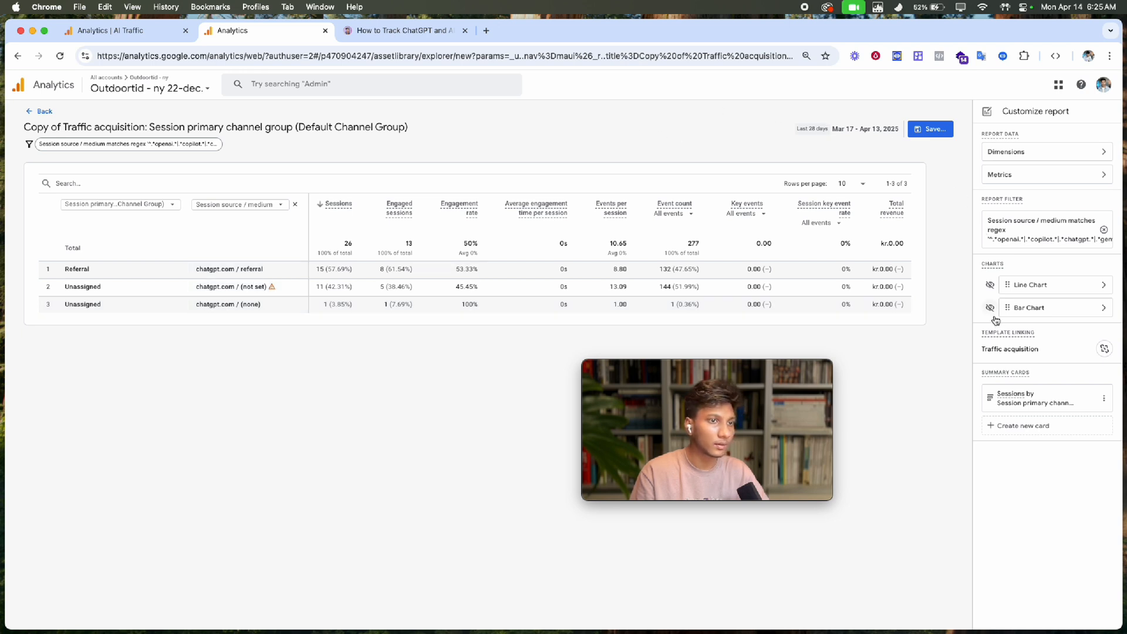
{"action": "left_click", "coordinate": [930, 129]}
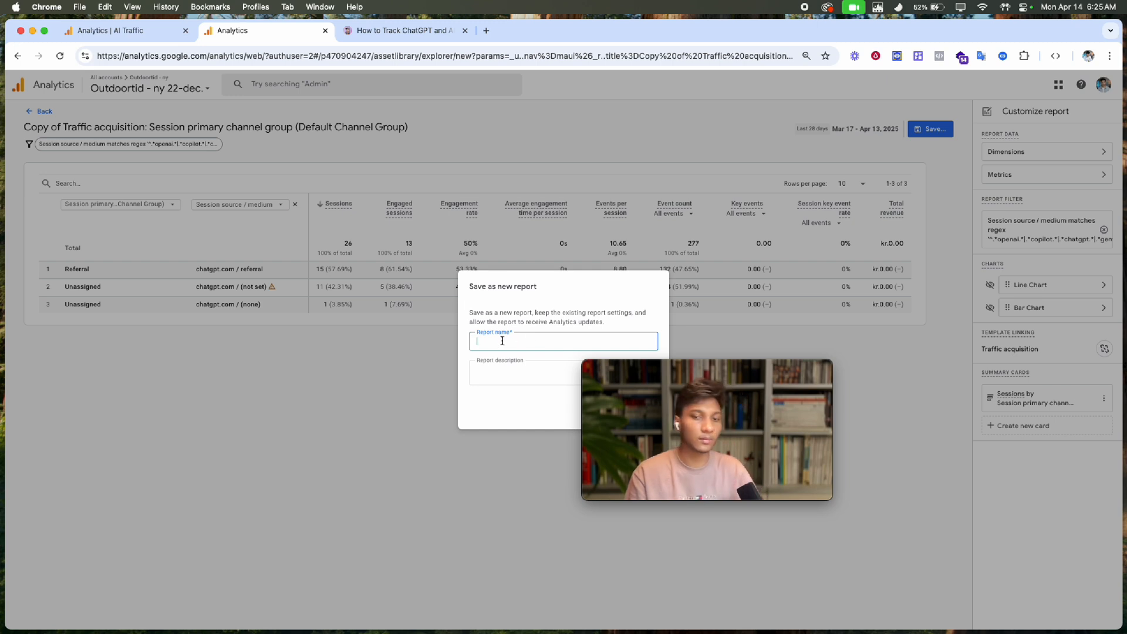
Name the new report 'AI Traffic' and save it
{"action": "type", "text": "AI"}
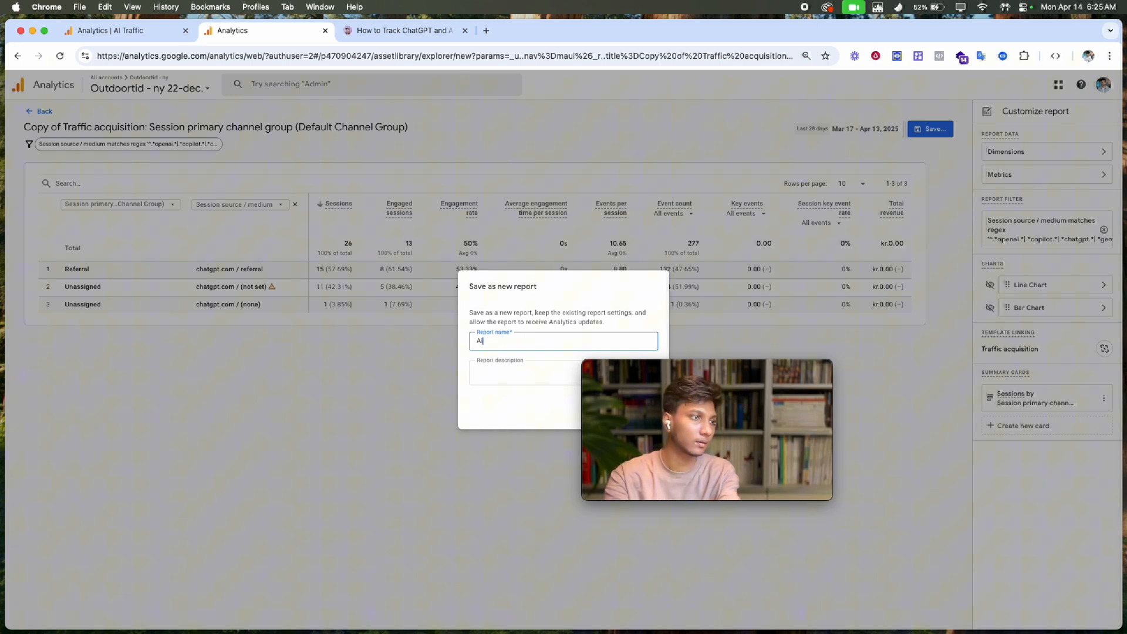
{"action": "type", "text": "Traffic"}
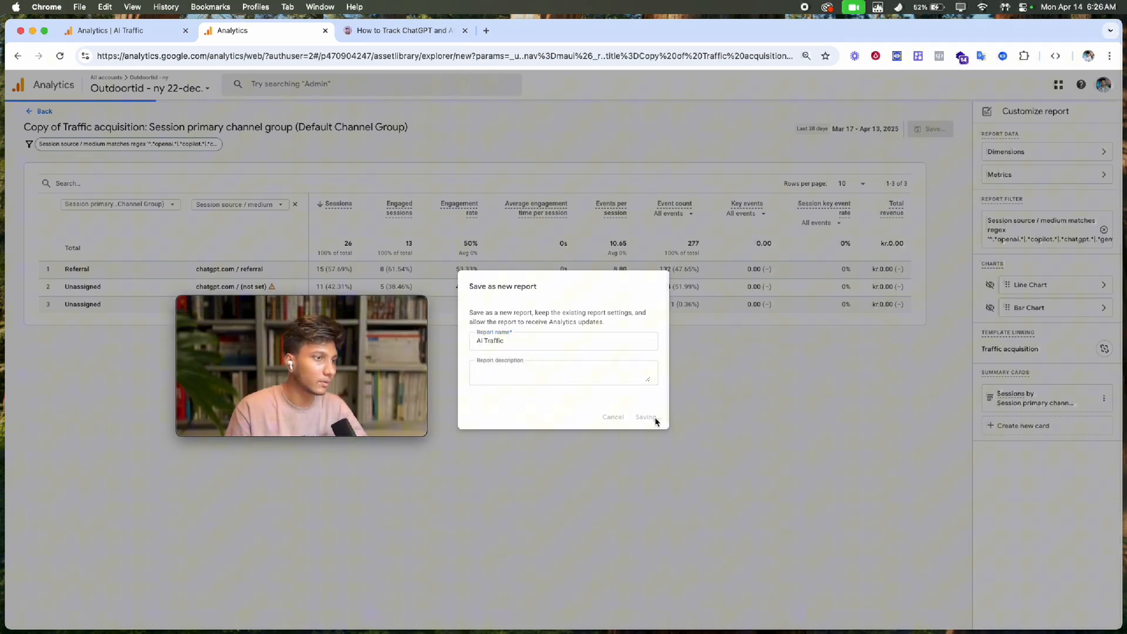
{"action": "left_click", "coordinate": [646, 417]}
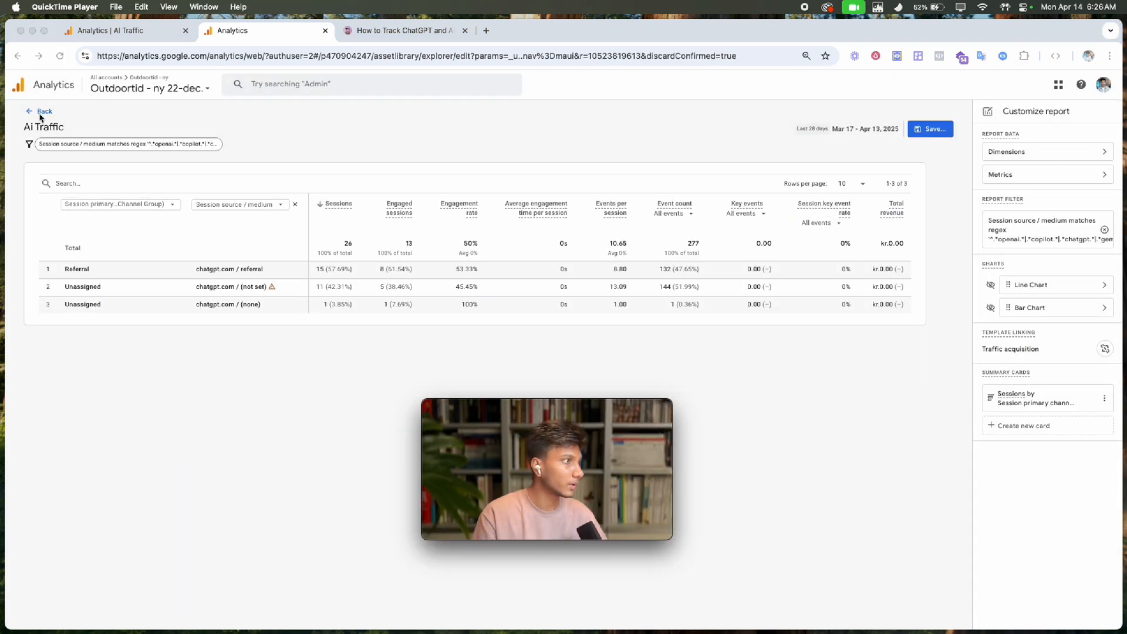
{"action": "mouse_move", "coordinate": [274, 280]}
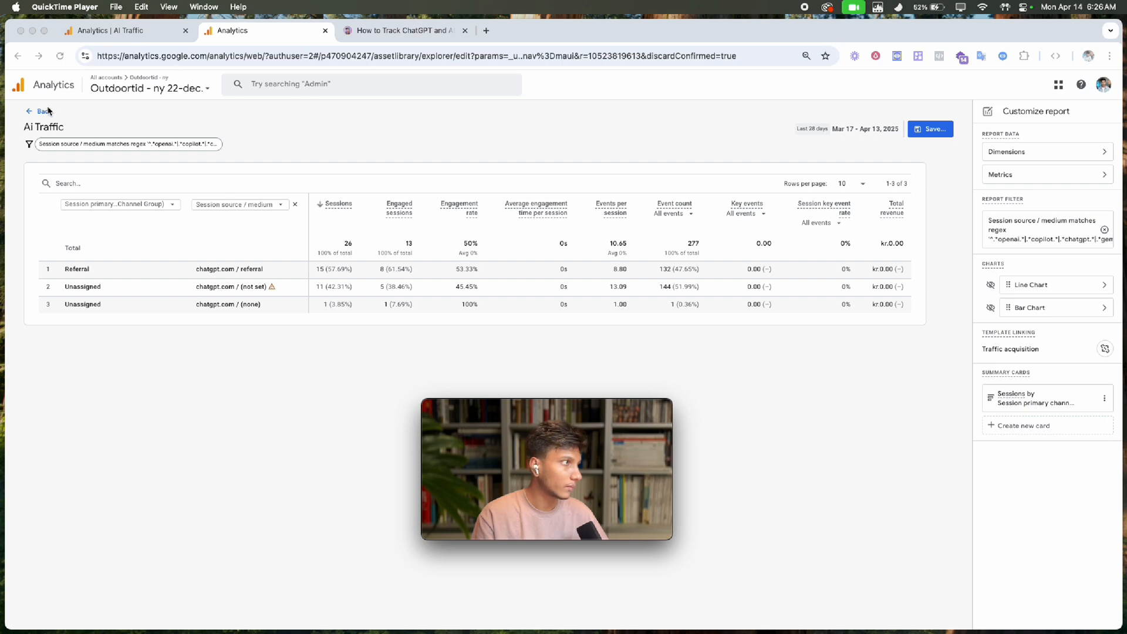
Open Best-Selling Details in the working property, checking the example property's navigation along the way
{"action": "left_click", "coordinate": [40, 110]}
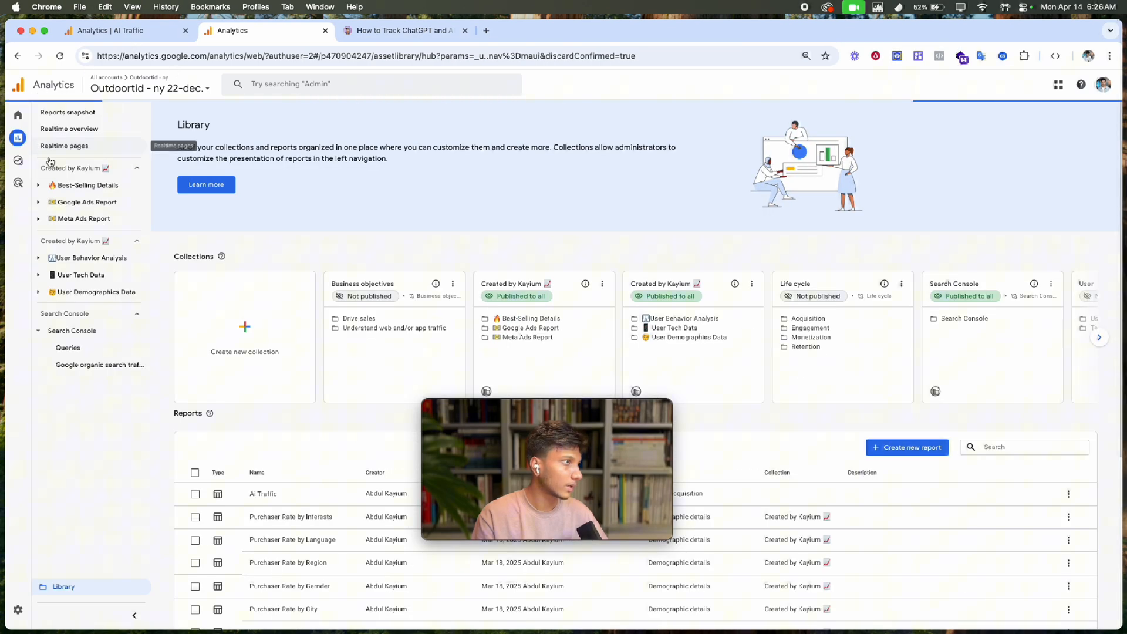
{"action": "left_click", "coordinate": [85, 202]}
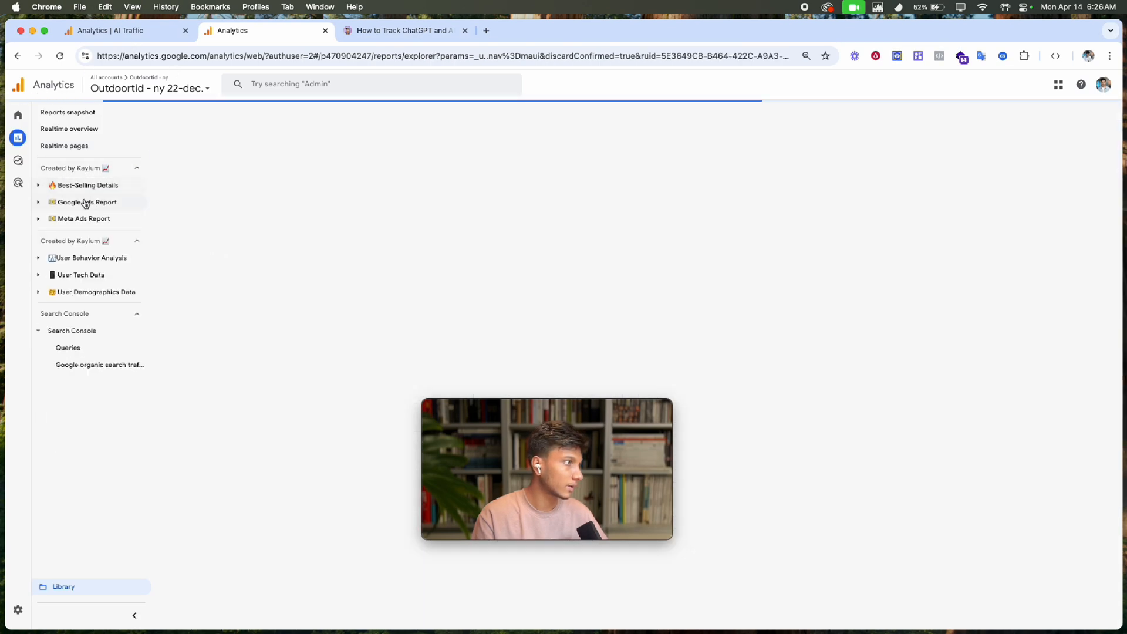
{"action": "left_click", "coordinate": [125, 30]}
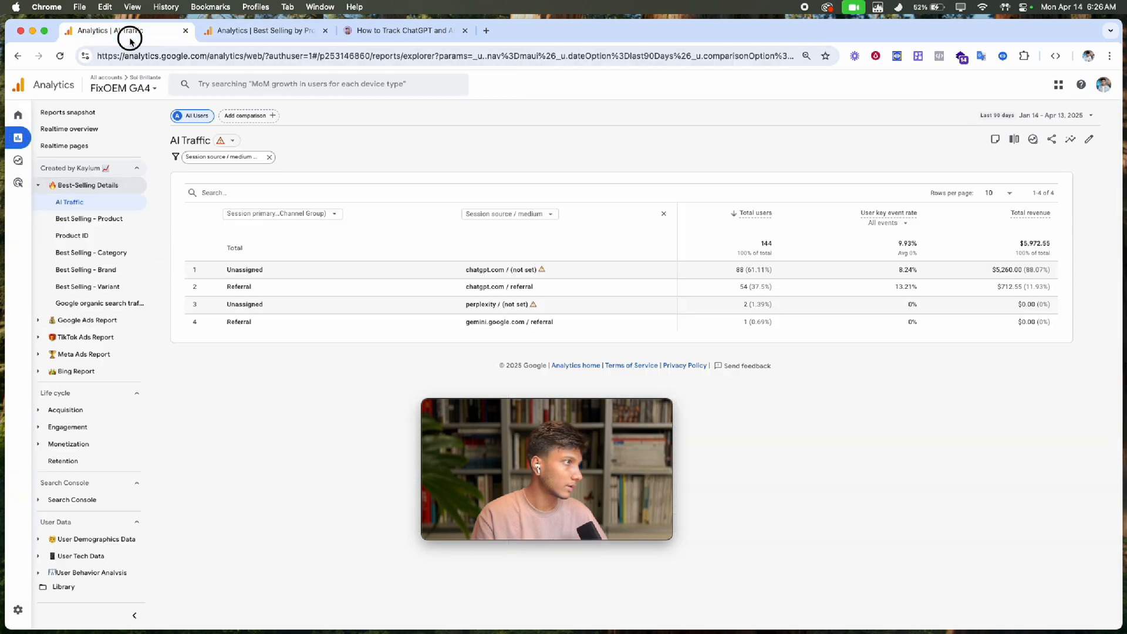
{"action": "left_click", "coordinate": [18, 138]}
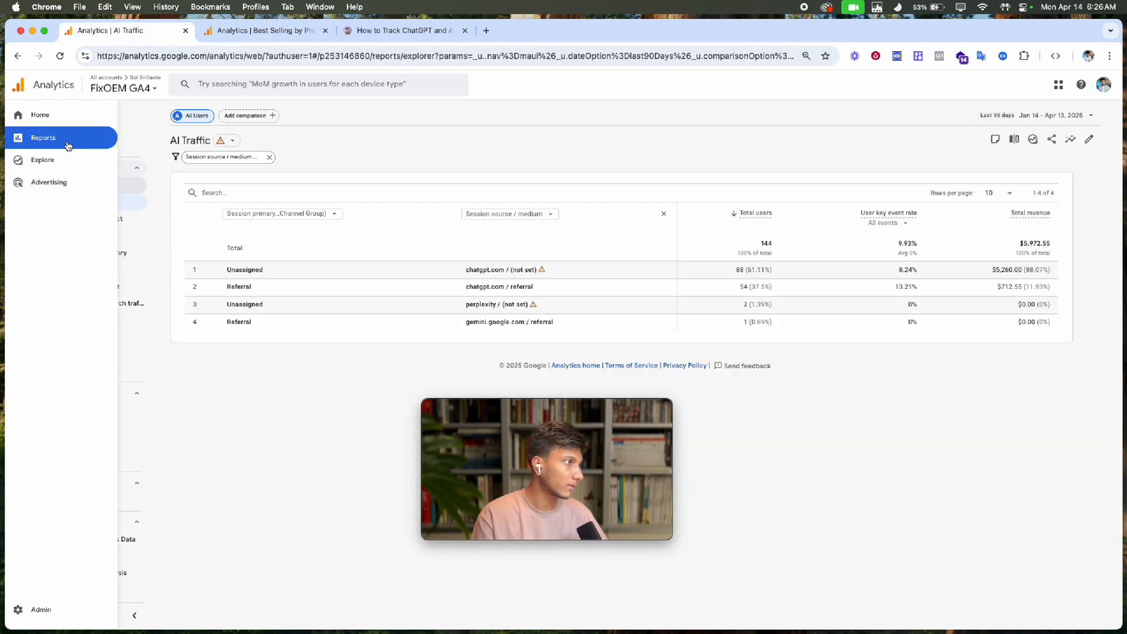
{"action": "left_click", "coordinate": [43, 138]}
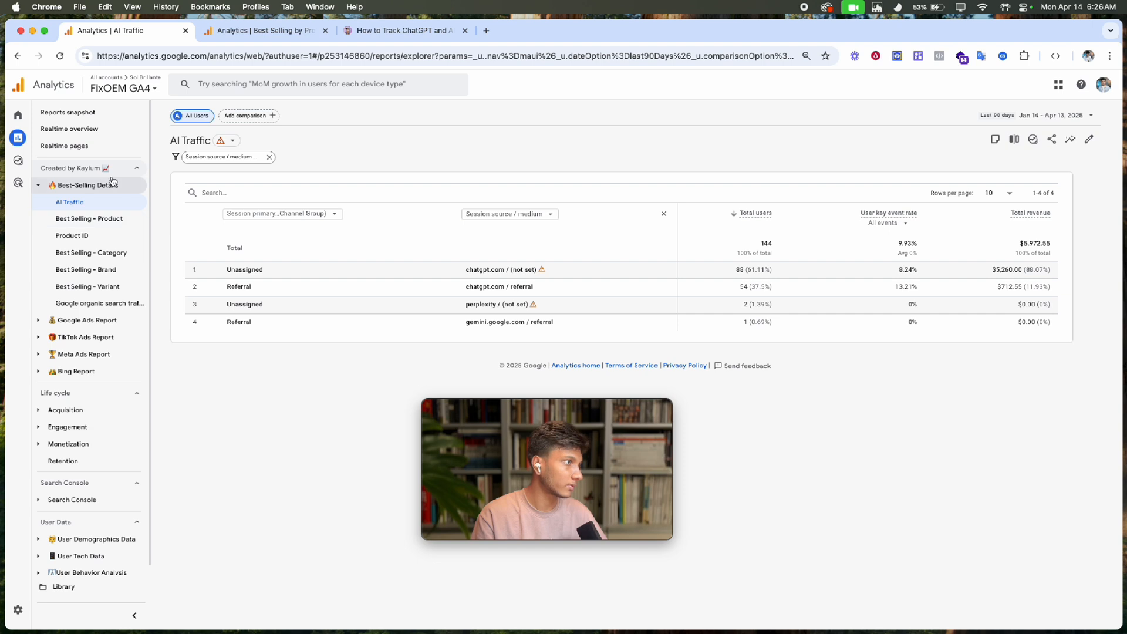
{"action": "mouse_move", "coordinate": [252, 69]}
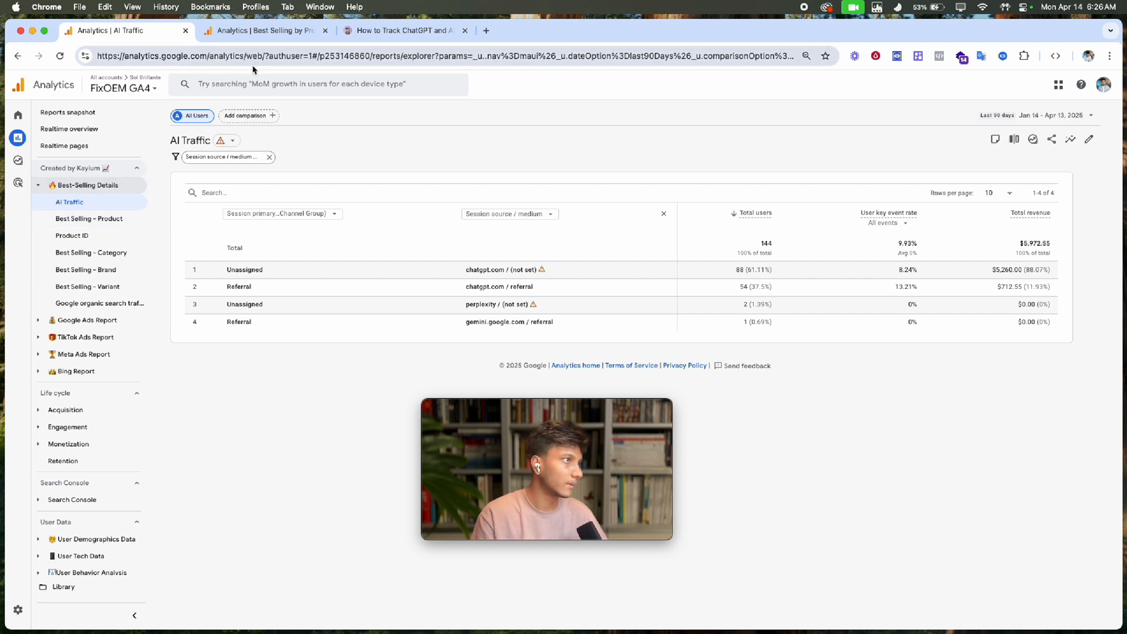
{"action": "mouse_move", "coordinate": [82, 205]}
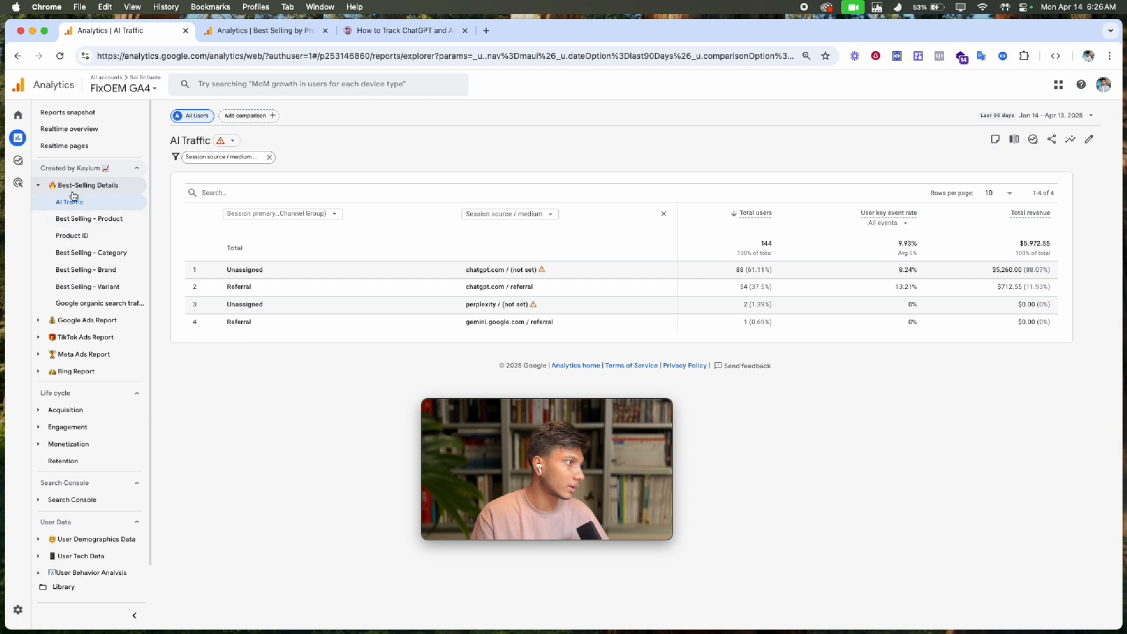
{"action": "left_click", "coordinate": [263, 31]}
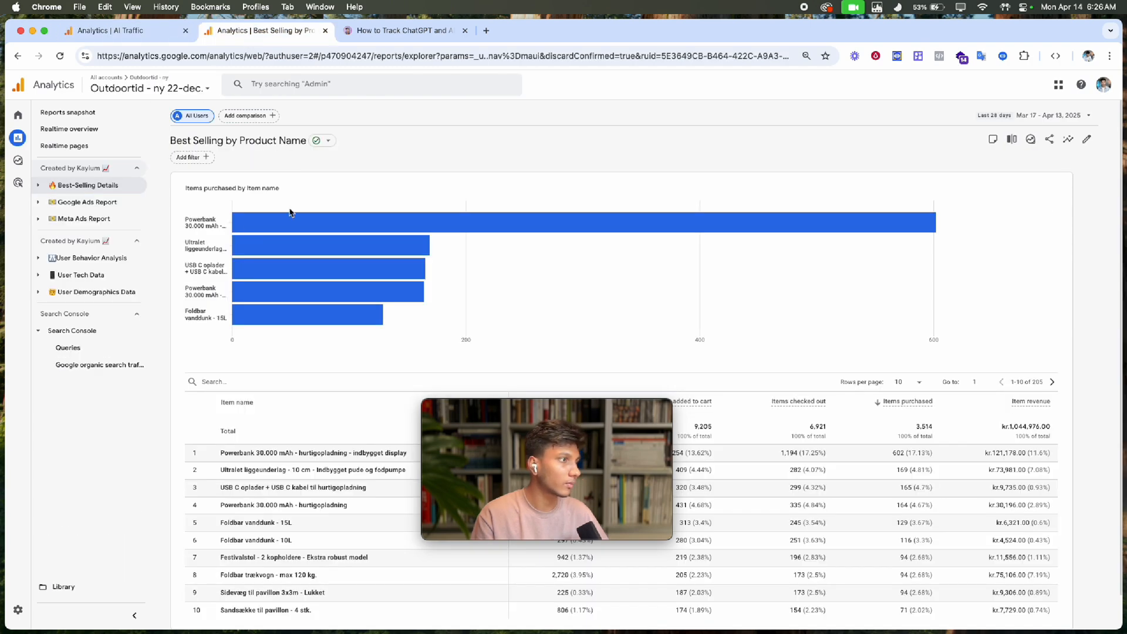
Open the Outdoortid collection from the Library for editing via its card menu
{"action": "left_click", "coordinate": [64, 587]}
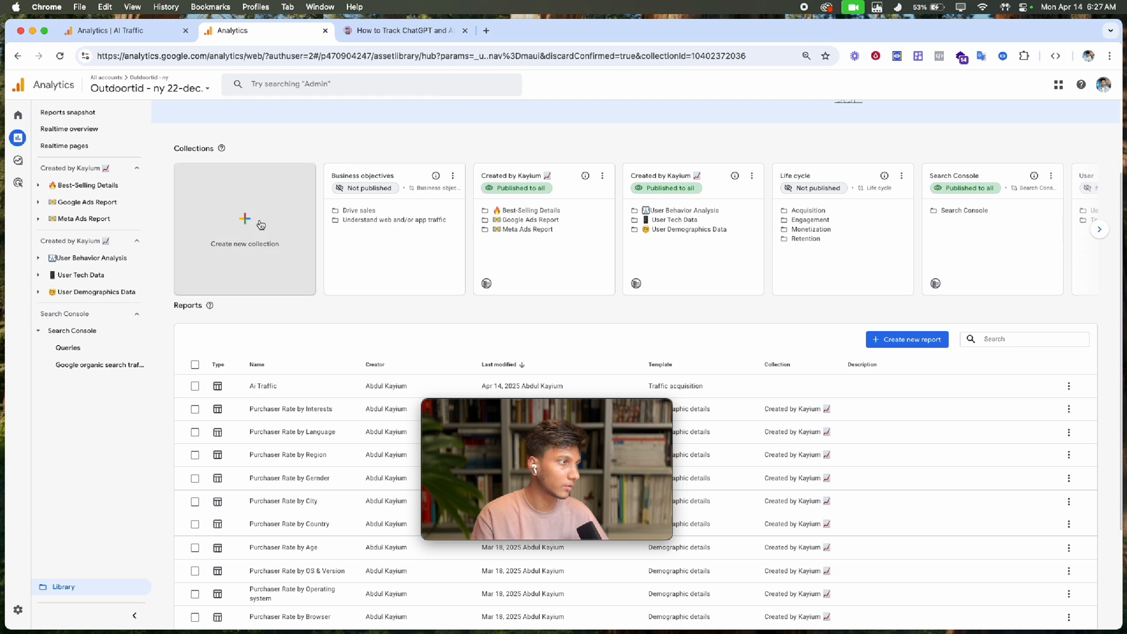
{"action": "mouse_move", "coordinate": [286, 257]}
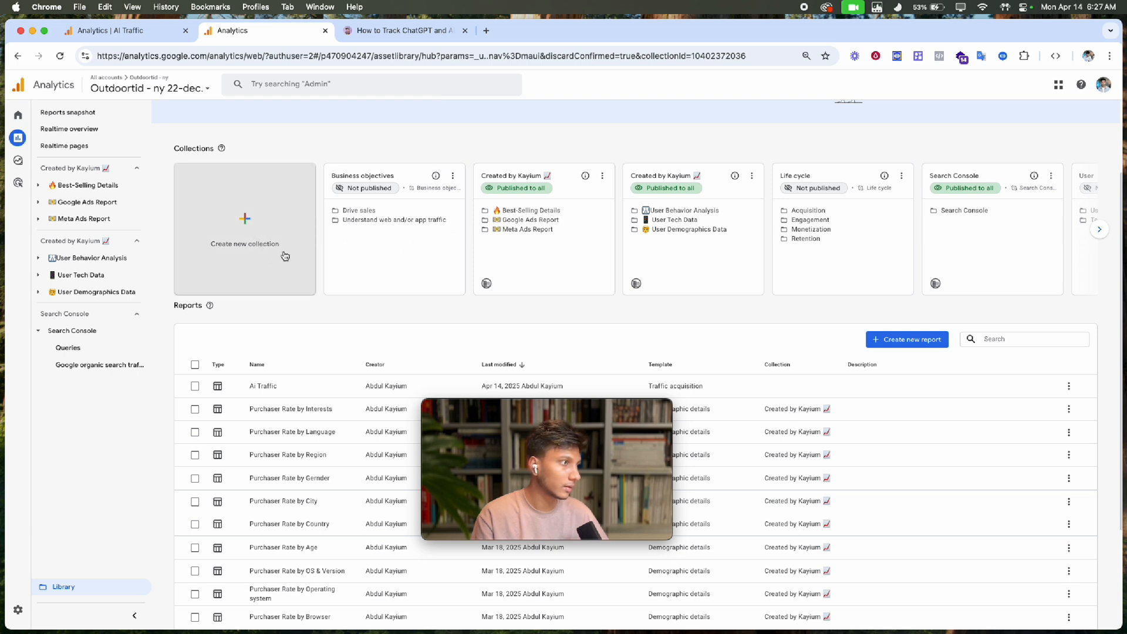
{"action": "mouse_move", "coordinate": [622, 221]}
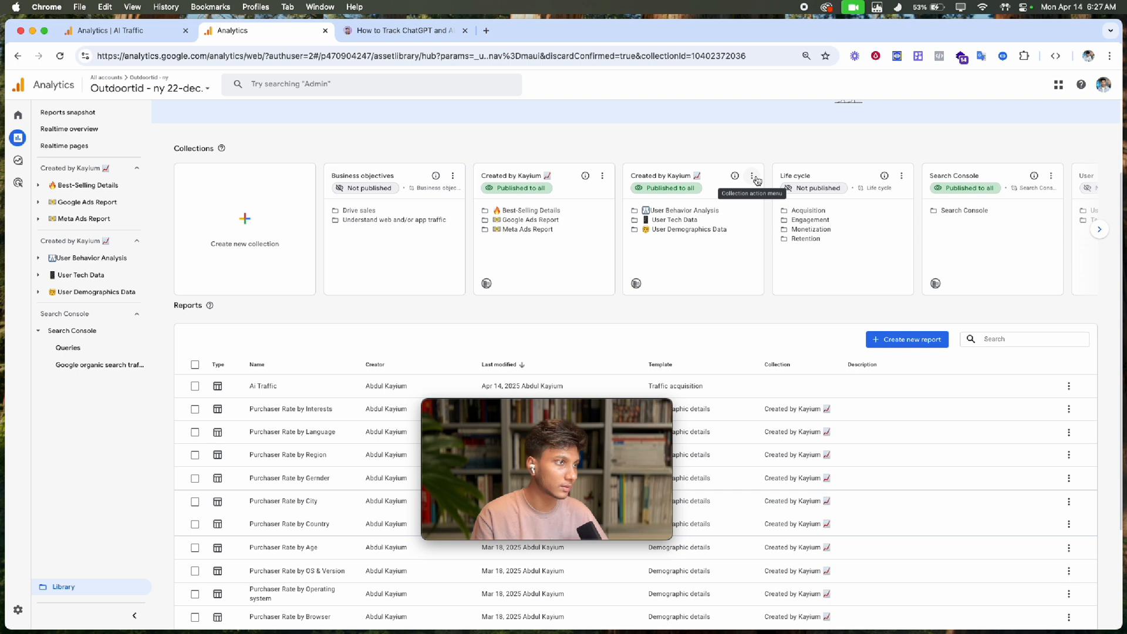
{"action": "left_click", "coordinate": [752, 178]}
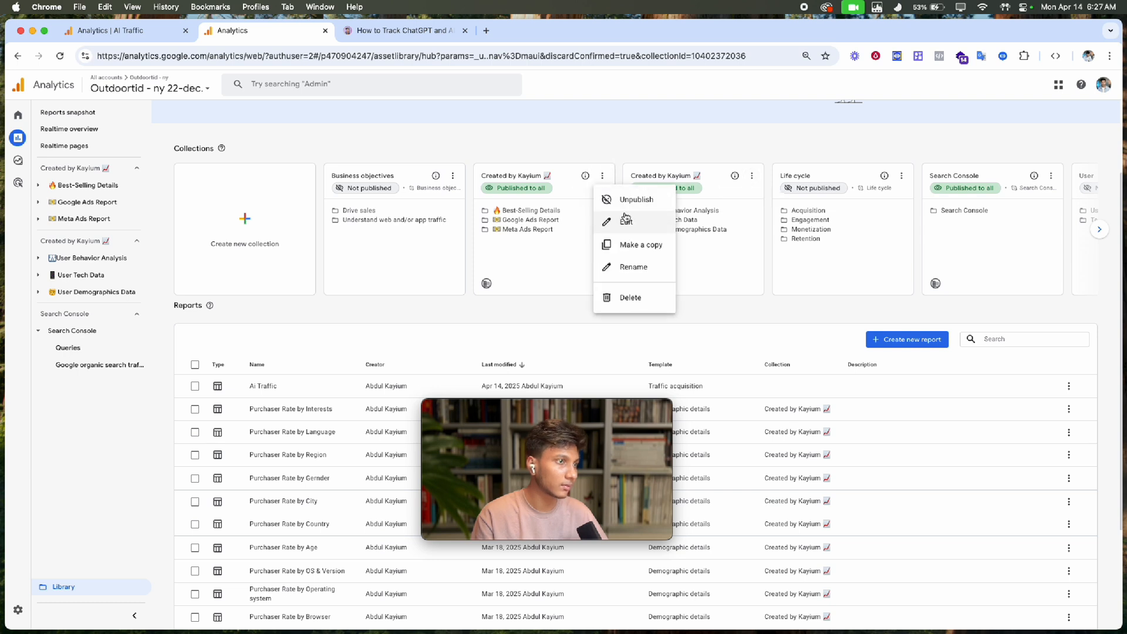
{"action": "mouse_move", "coordinate": [630, 226]}
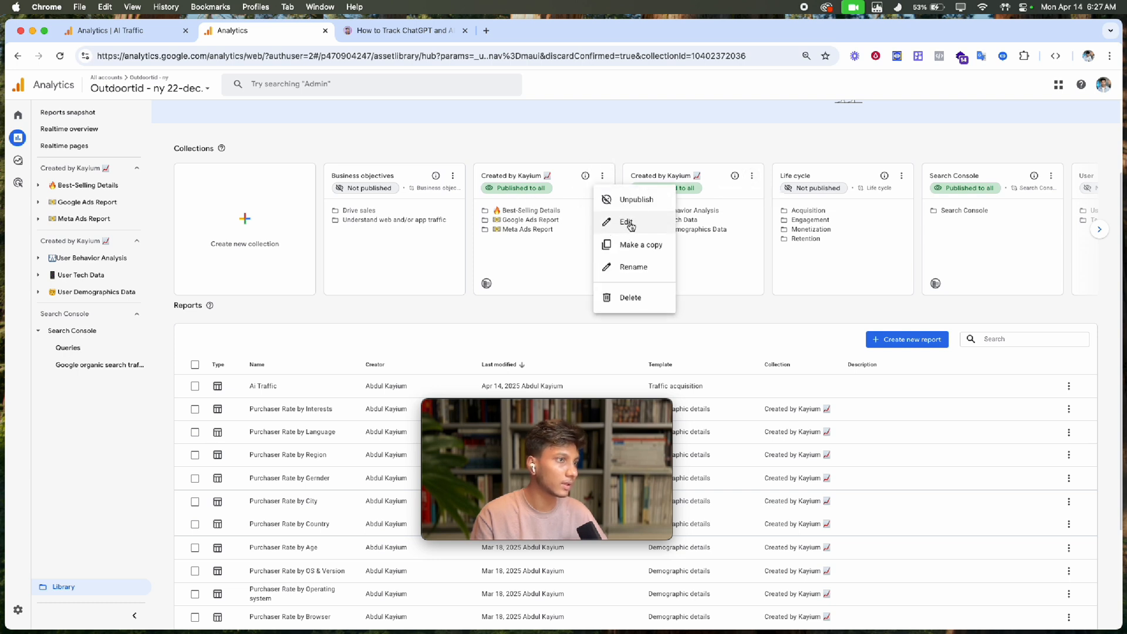
{"action": "left_click", "coordinate": [627, 221]}
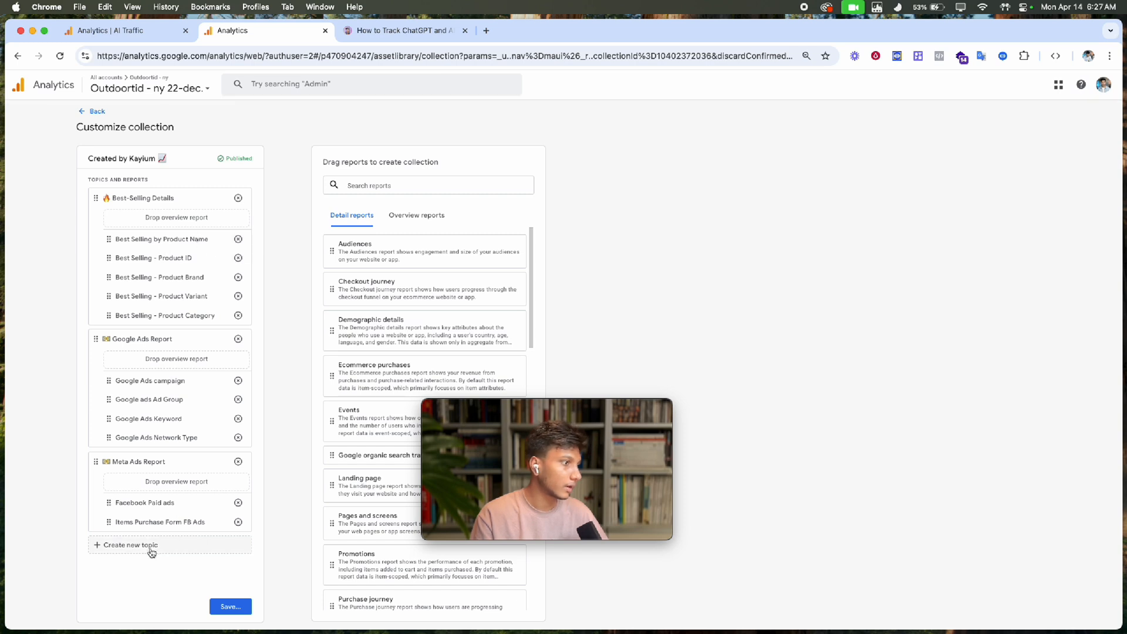
Add a new topic named 'Ai Traffic' to the collection
{"action": "left_click", "coordinate": [130, 545]}
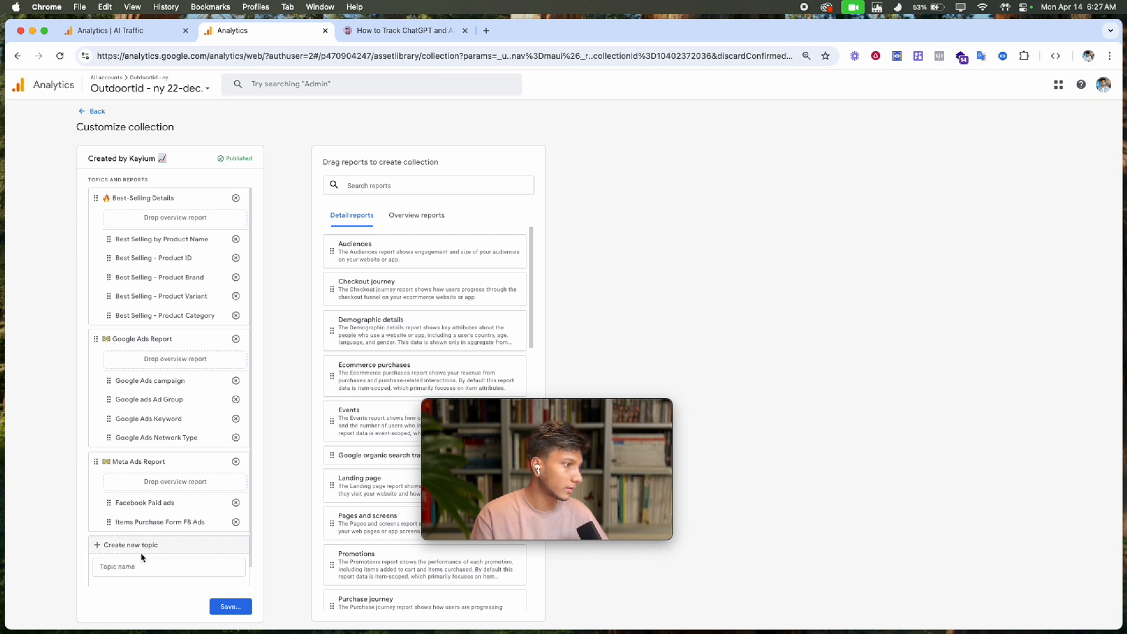
{"action": "left_click", "coordinate": [169, 566]}
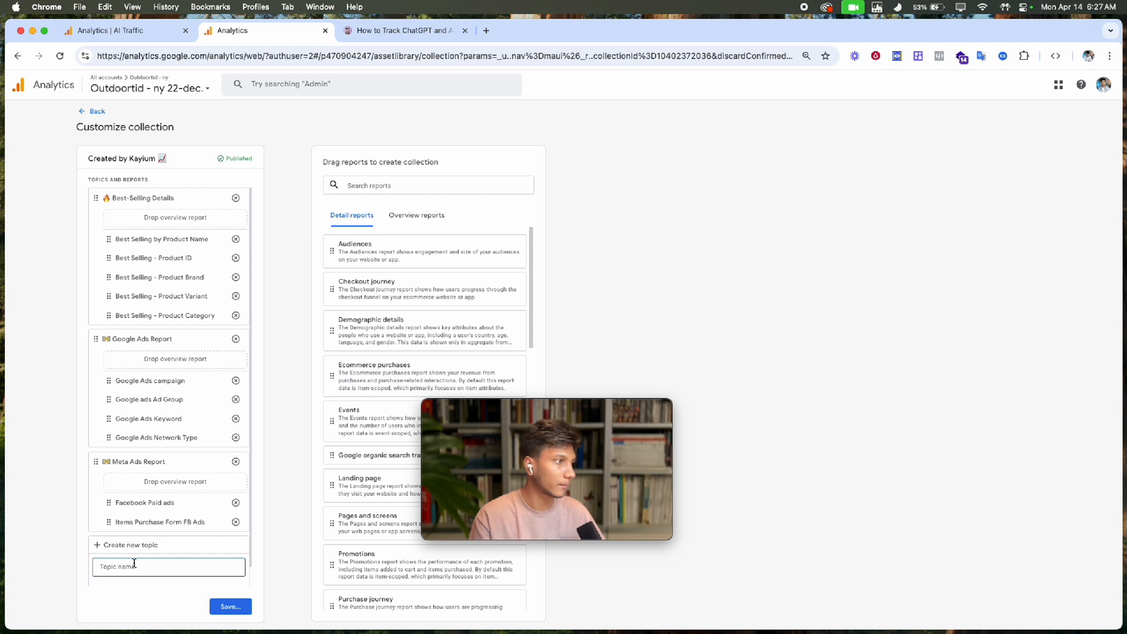
{"action": "type", "text": "Ai Traffic"}
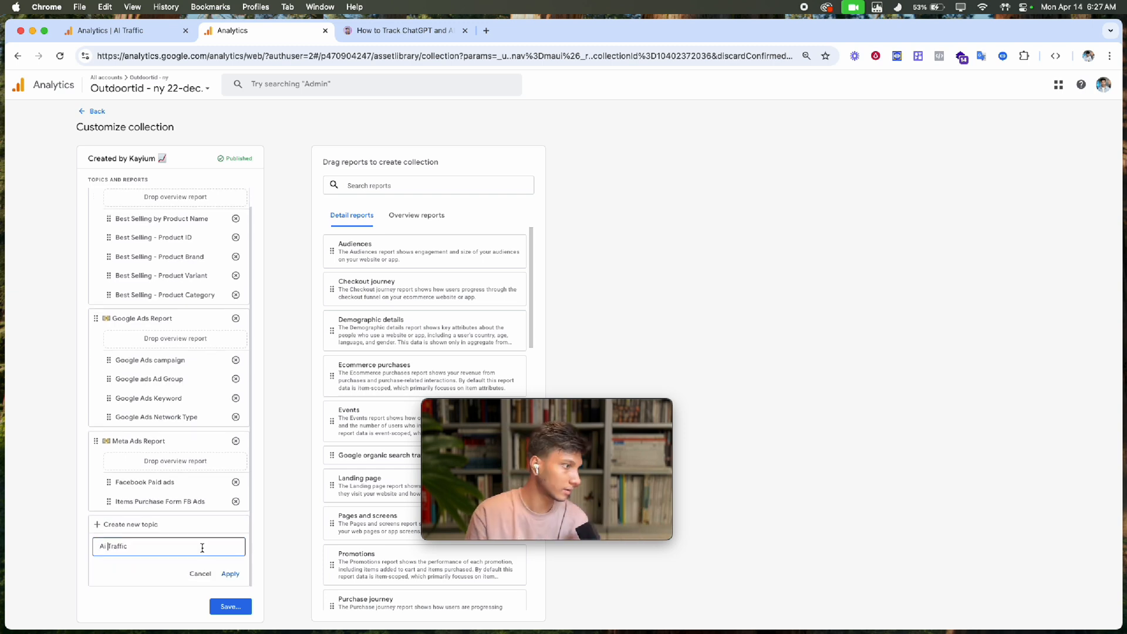
{"action": "left_click", "coordinate": [230, 574]}
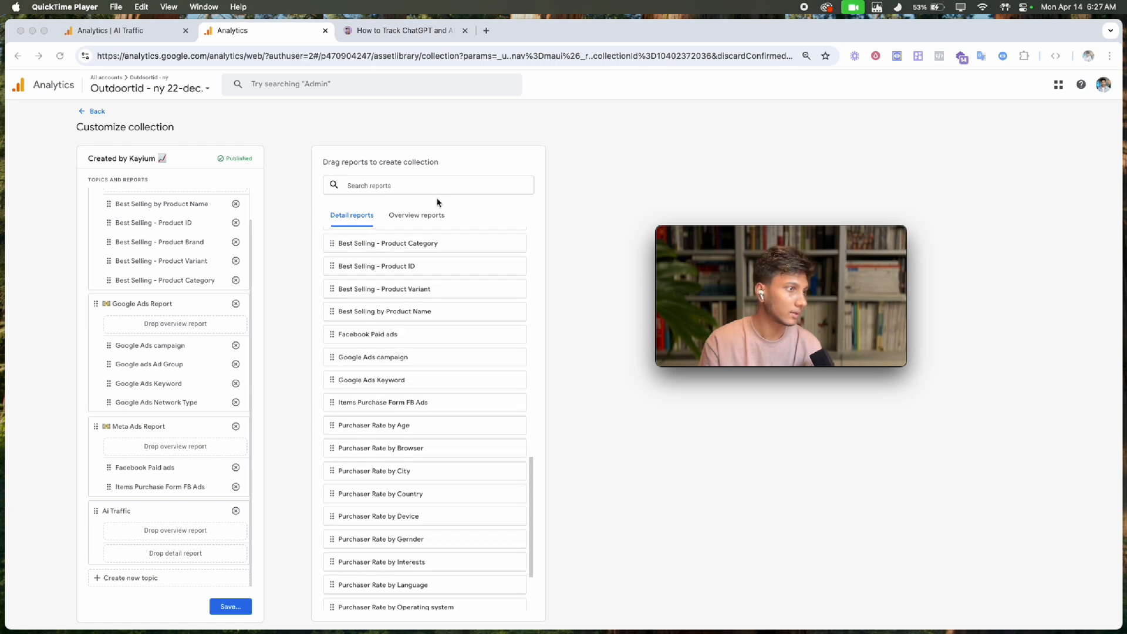
Search the available reports for 'a' to find the Ai Traffic detail report
{"action": "left_click", "coordinate": [428, 184]}
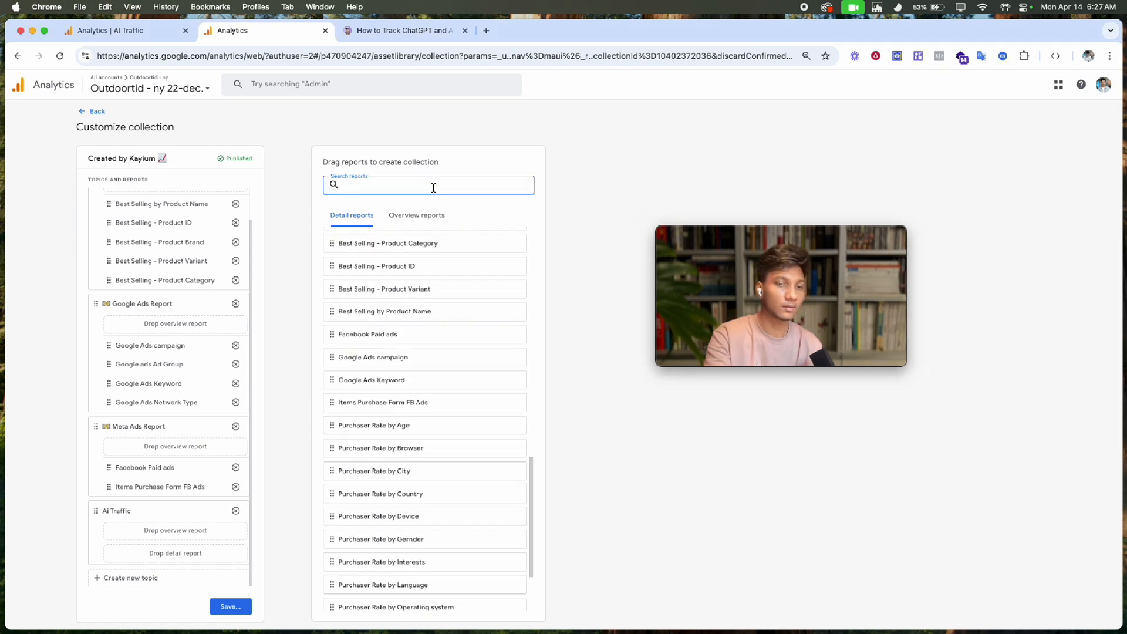
{"action": "type", "text": "ai"}
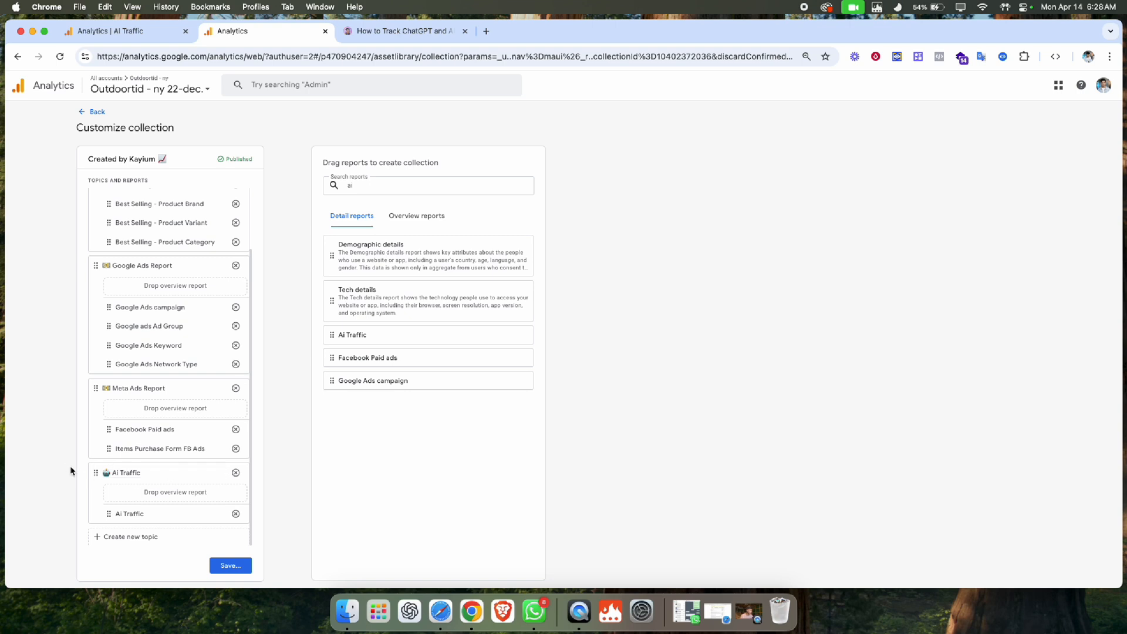
{"action": "mouse_move", "coordinate": [379, 321]}
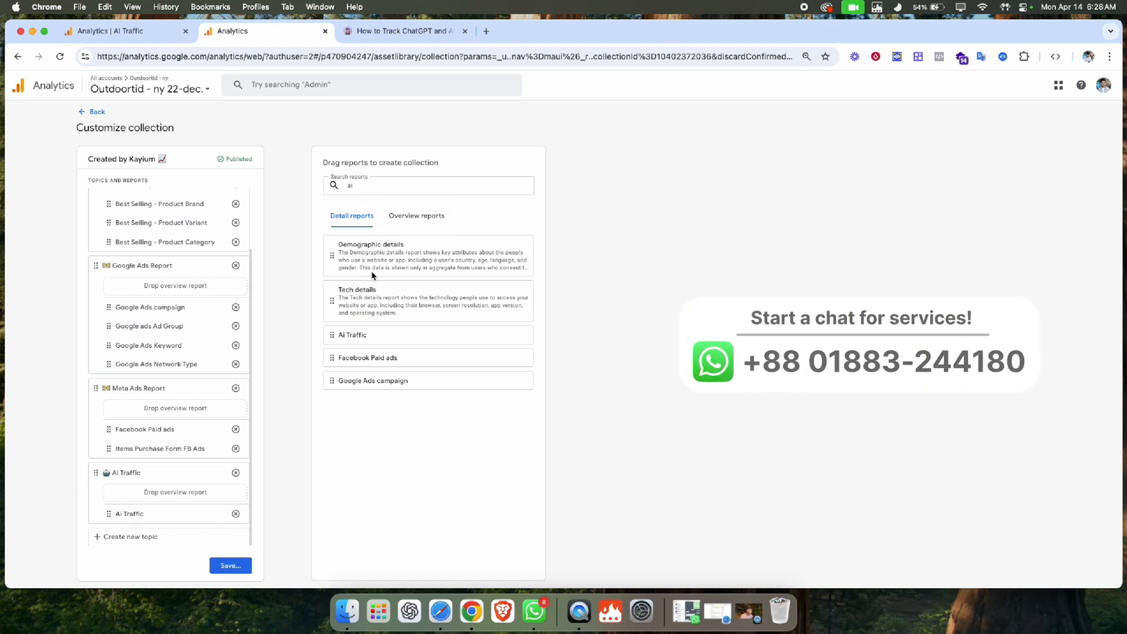
{"action": "mouse_move", "coordinate": [235, 389]}
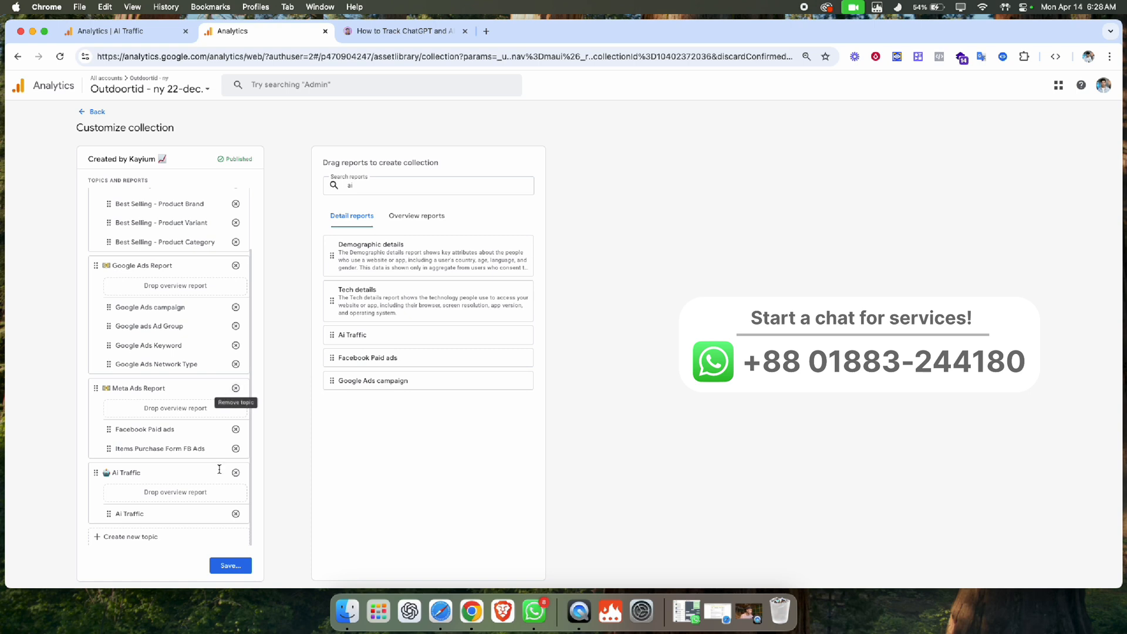
Save changes to the current collection and return to the Library overview
{"action": "left_click", "coordinate": [230, 566]}
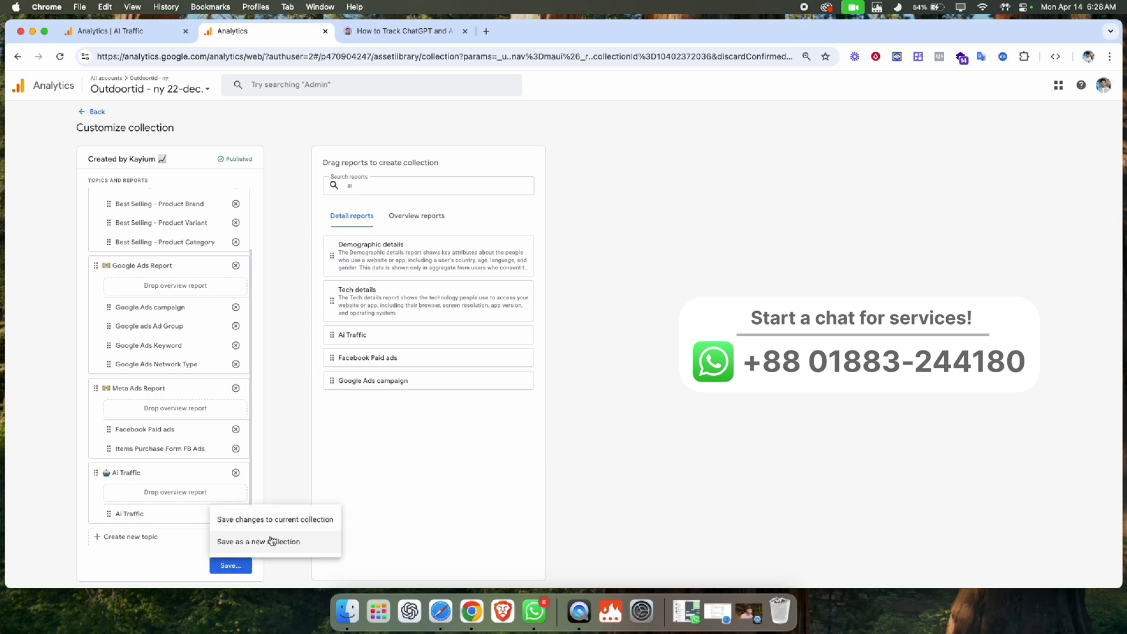
{"action": "mouse_move", "coordinate": [264, 550]}
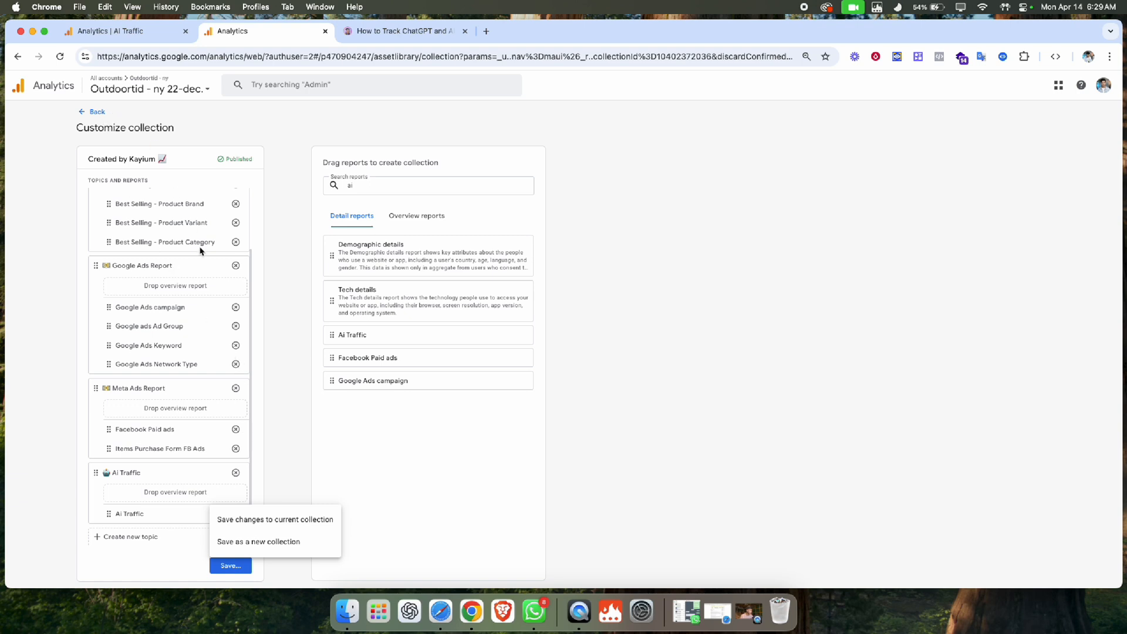
{"action": "mouse_move", "coordinate": [240, 523]}
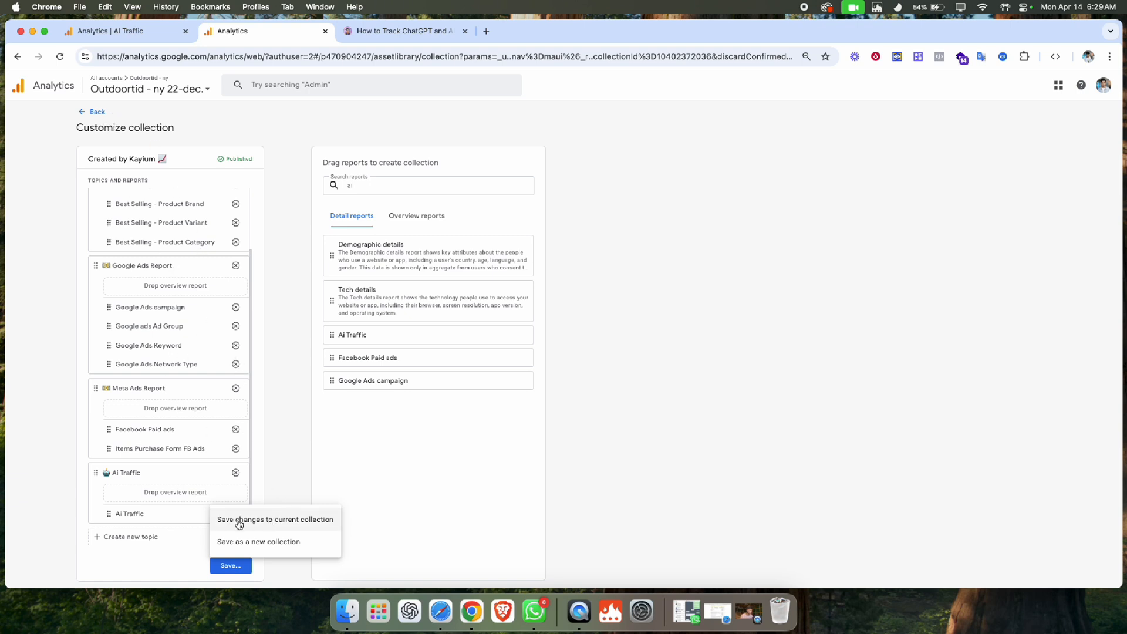
{"action": "mouse_move", "coordinate": [308, 524]}
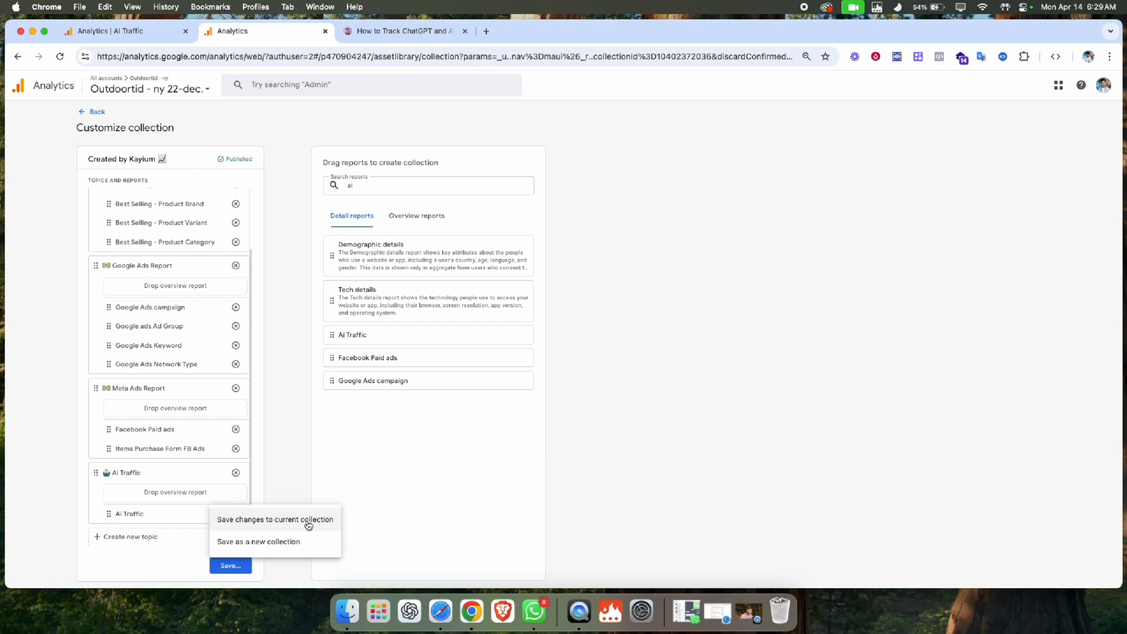
{"action": "left_click", "coordinate": [275, 519]}
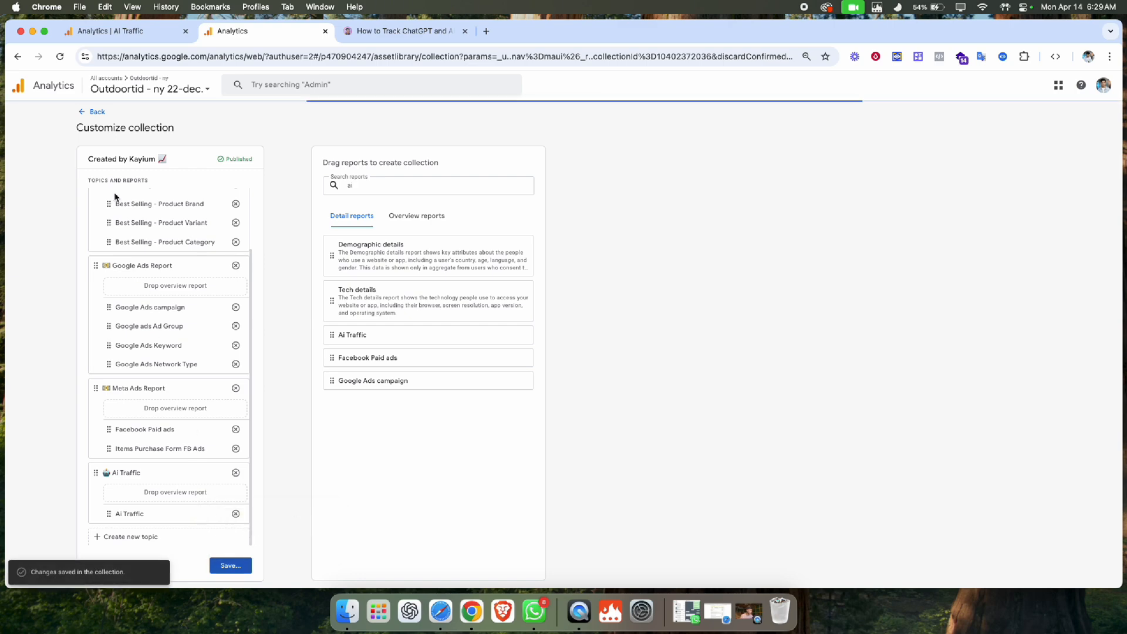
{"action": "left_click", "coordinate": [92, 111]}
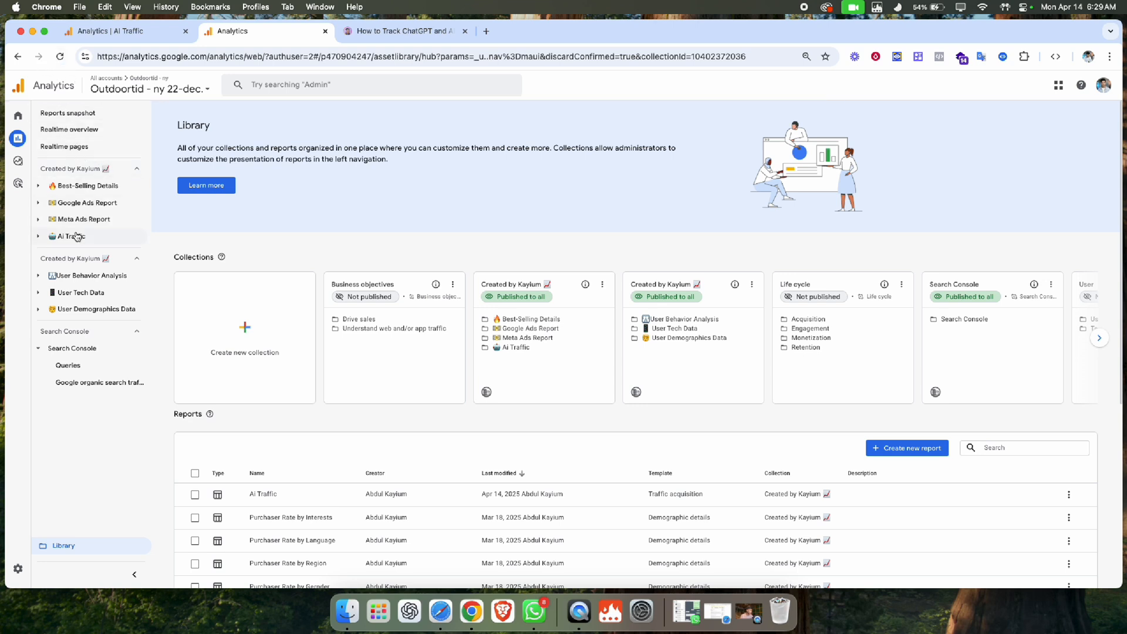
{"action": "mouse_move", "coordinate": [69, 236]}
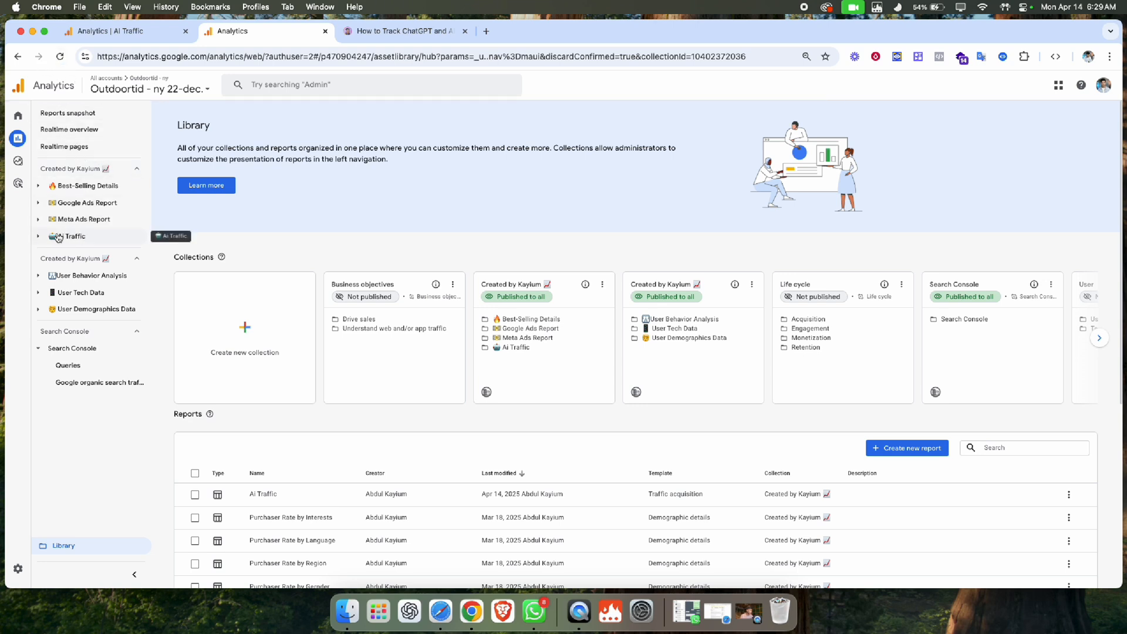
{"action": "mouse_move", "coordinate": [106, 221]}
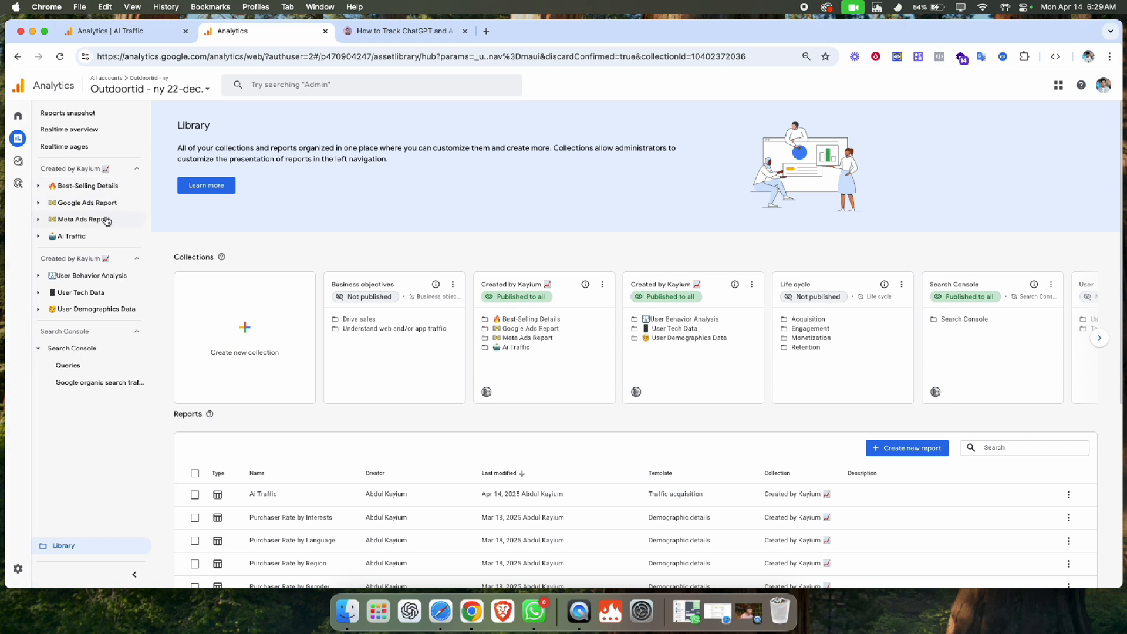
{"action": "mouse_move", "coordinate": [72, 237]}
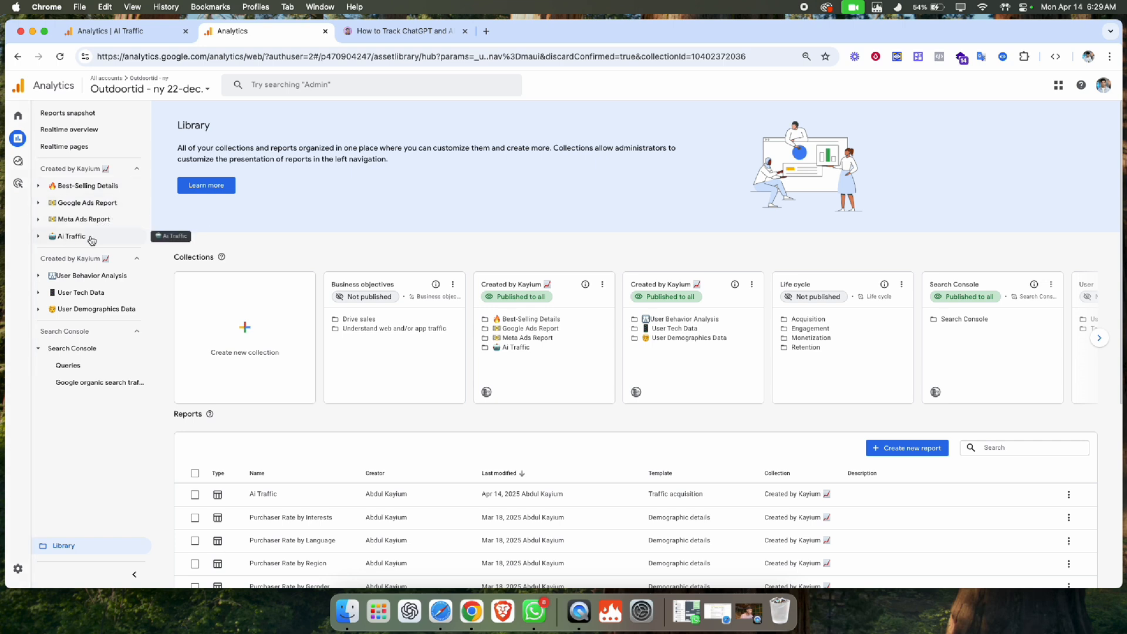
Open the Ai Traffic detail report from its new topic in the Reports navigation
{"action": "left_click", "coordinate": [72, 236]}
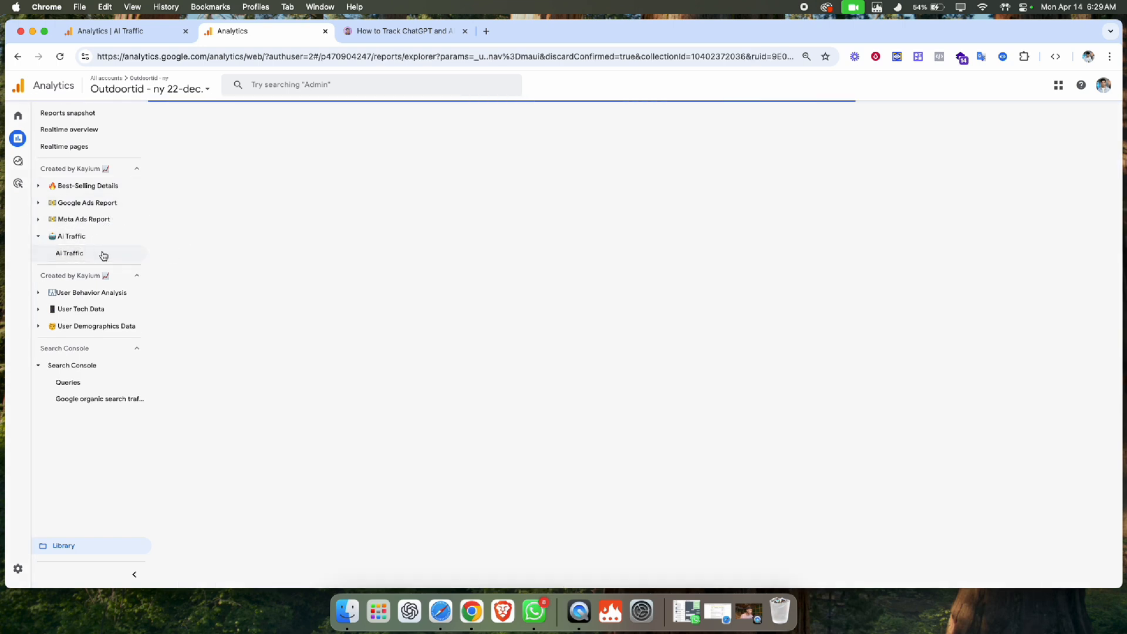
{"action": "left_click", "coordinate": [69, 254]}
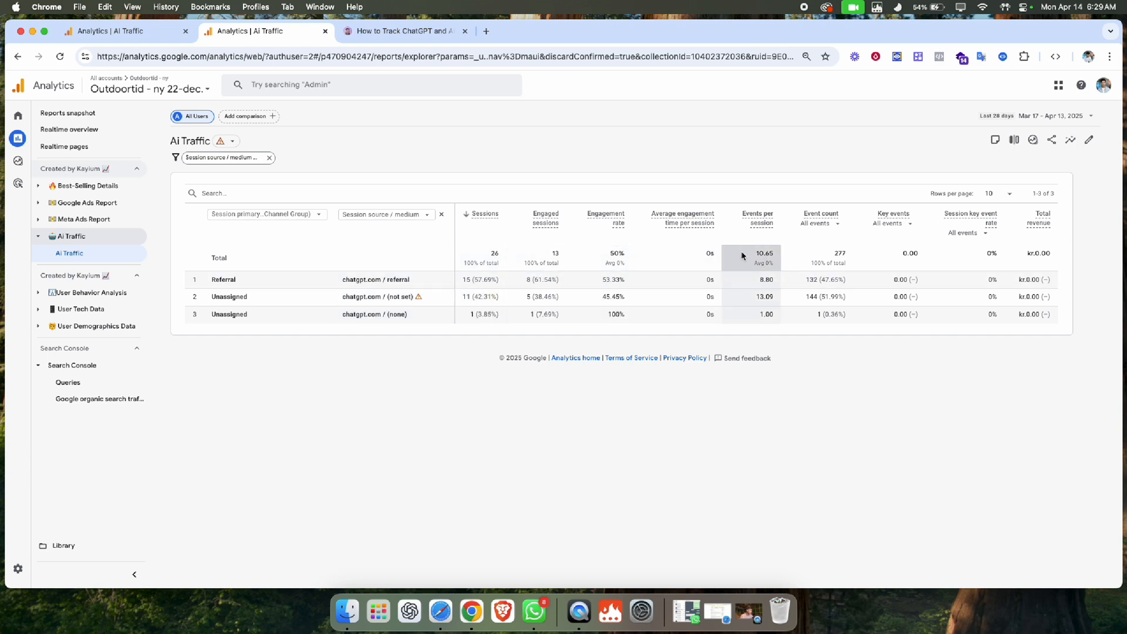
{"action": "mouse_move", "coordinate": [885, 199]}
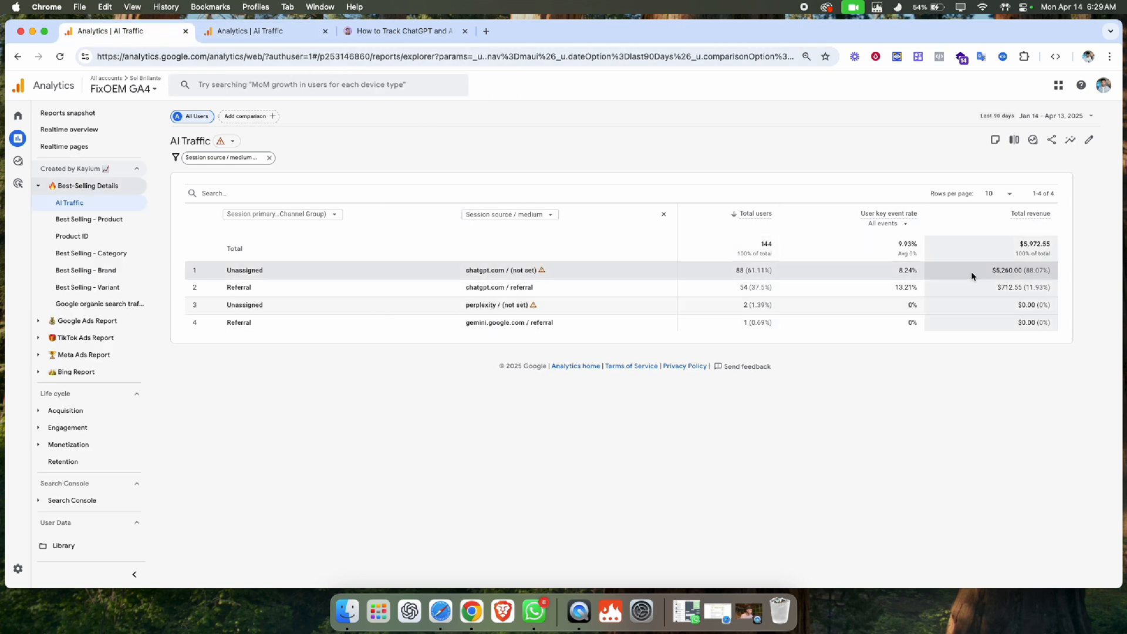
{"action": "mouse_move", "coordinate": [357, 84]}
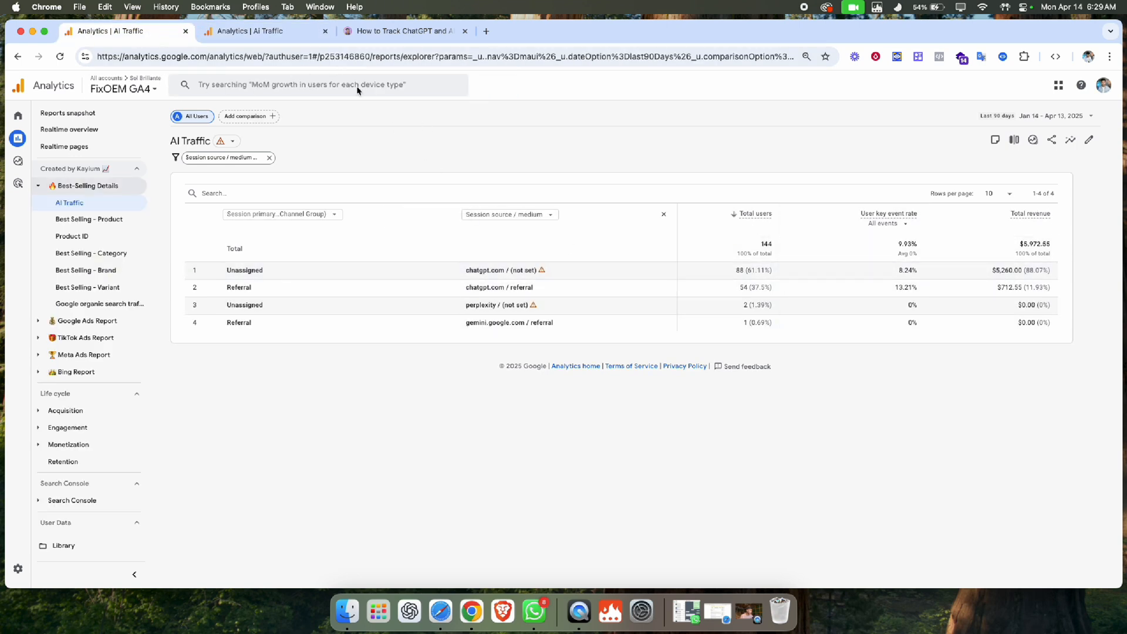
Return to the Outdoortid property's report and expand the User Demographics Data topic
{"action": "left_click", "coordinate": [264, 31]}
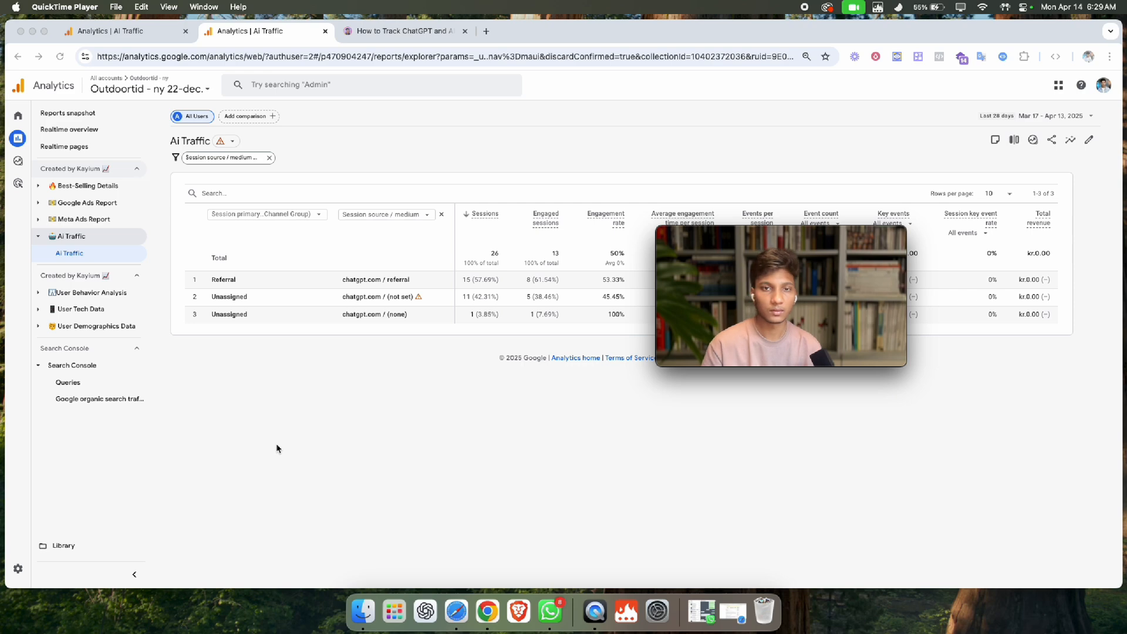
{"action": "mouse_move", "coordinate": [224, 444]}
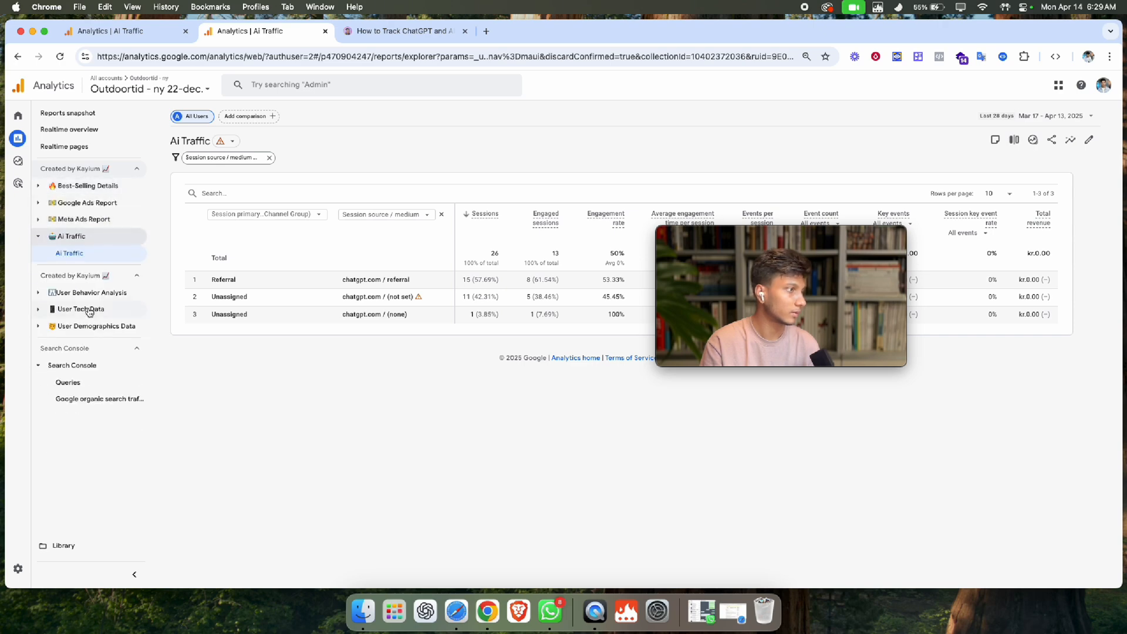
{"action": "mouse_move", "coordinate": [80, 308]}
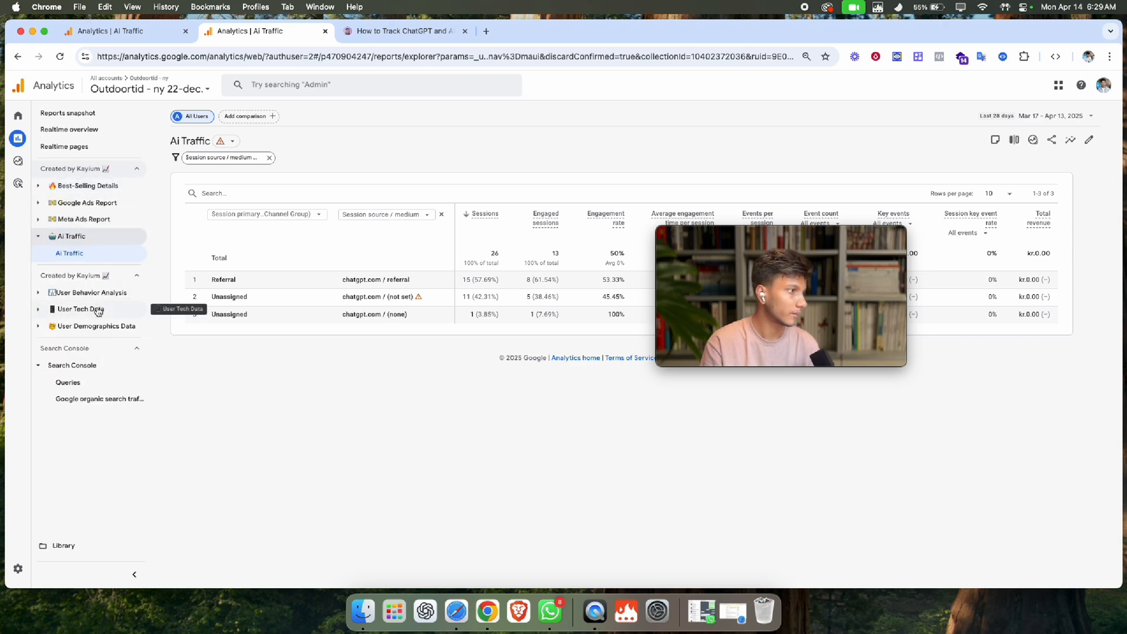
{"action": "mouse_move", "coordinate": [104, 332]}
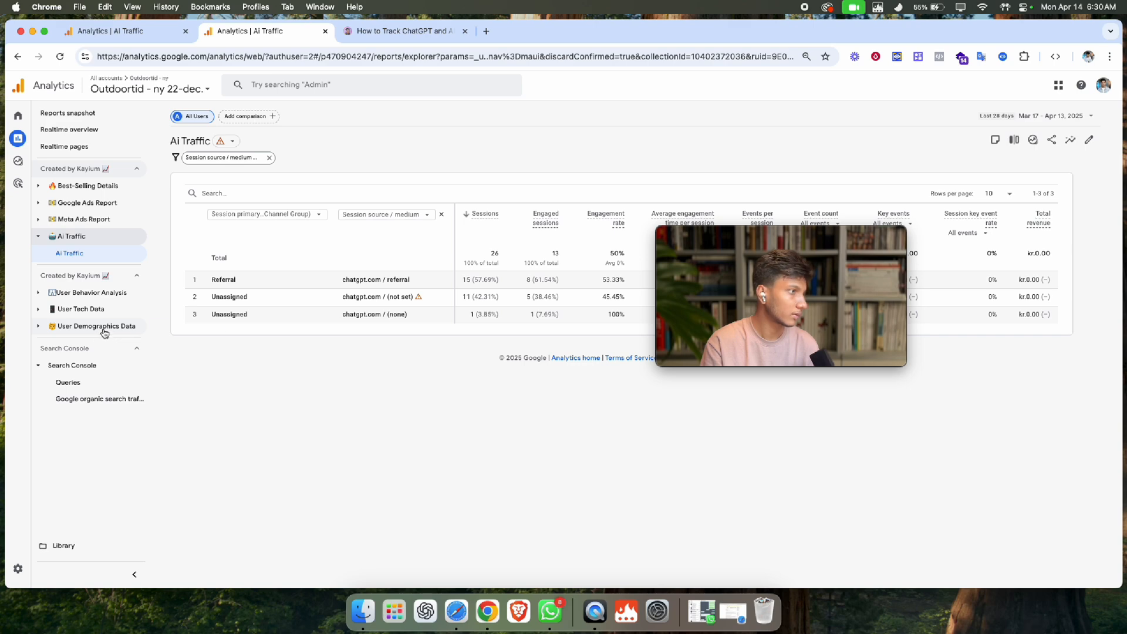
{"action": "left_click", "coordinate": [94, 325]}
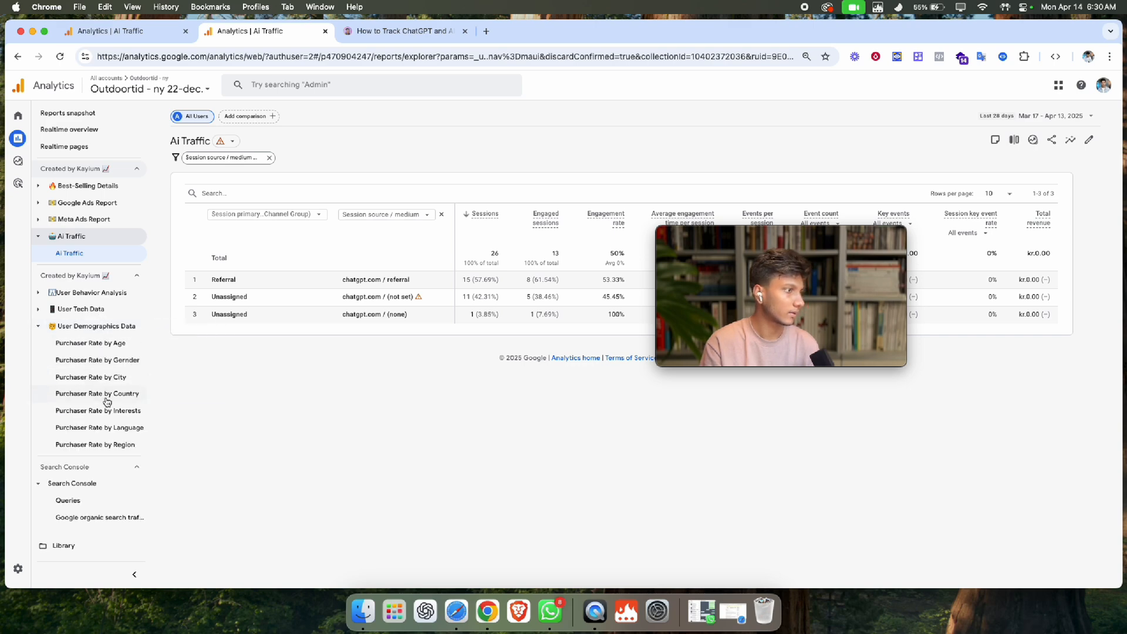
{"action": "mouse_move", "coordinate": [113, 435]}
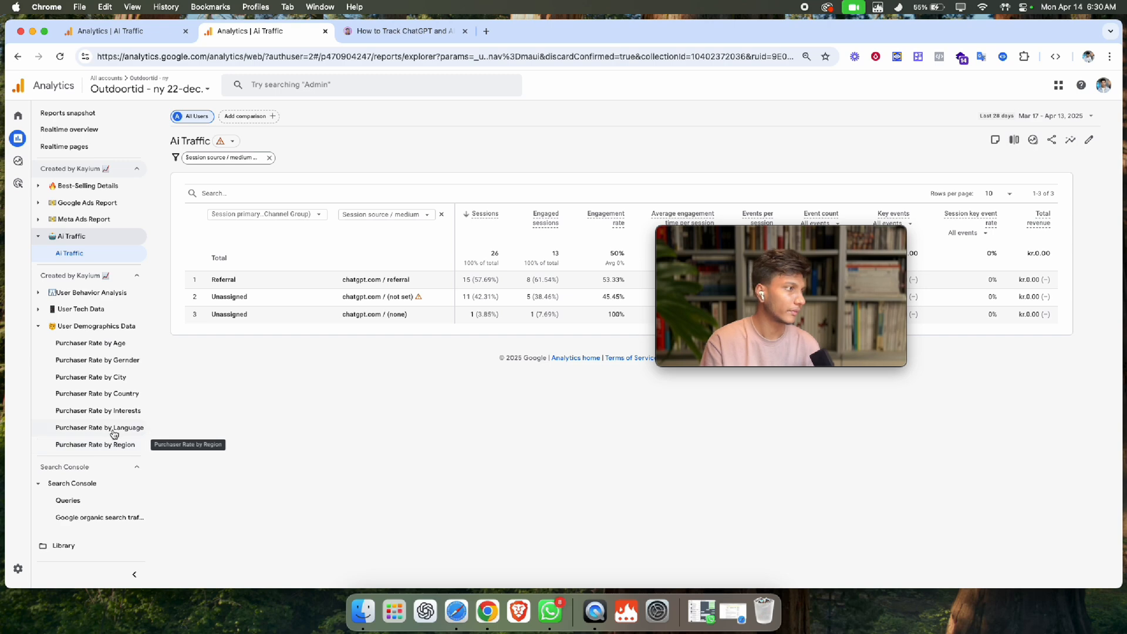
{"action": "mouse_move", "coordinate": [58, 328]}
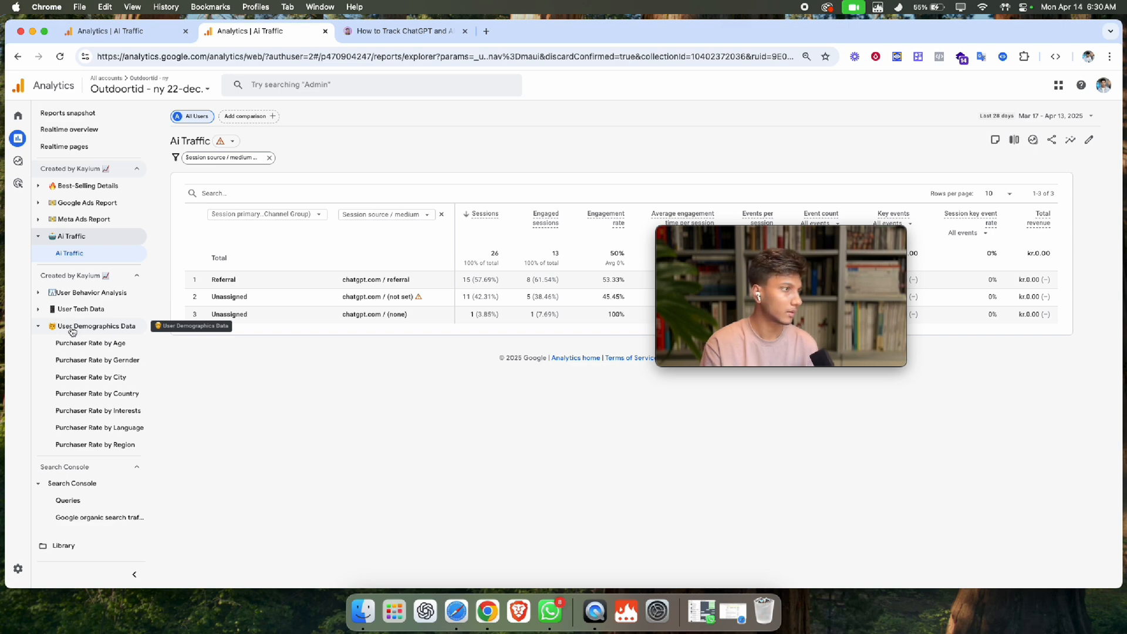
{"action": "mouse_move", "coordinate": [72, 331]}
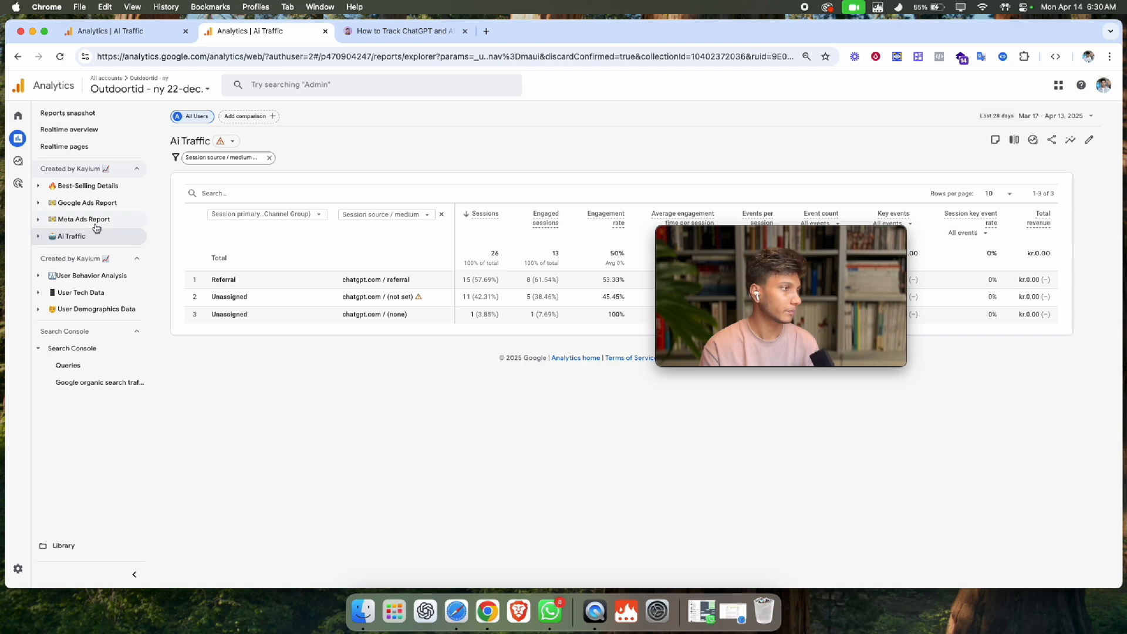
{"action": "mouse_move", "coordinate": [81, 218]}
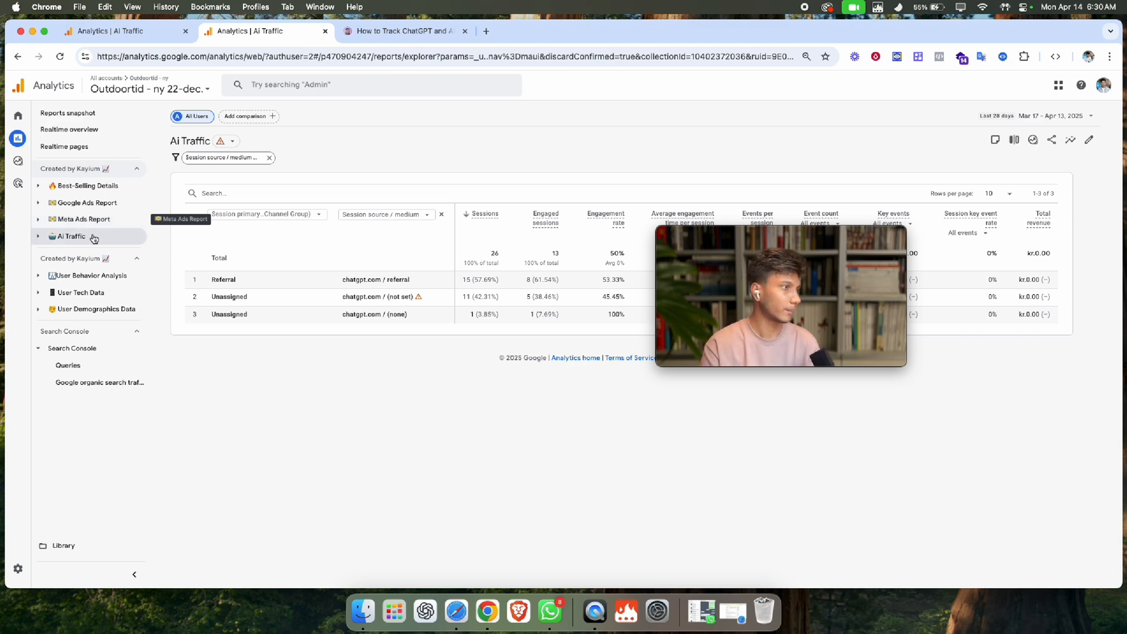
{"action": "mouse_move", "coordinate": [71, 237]}
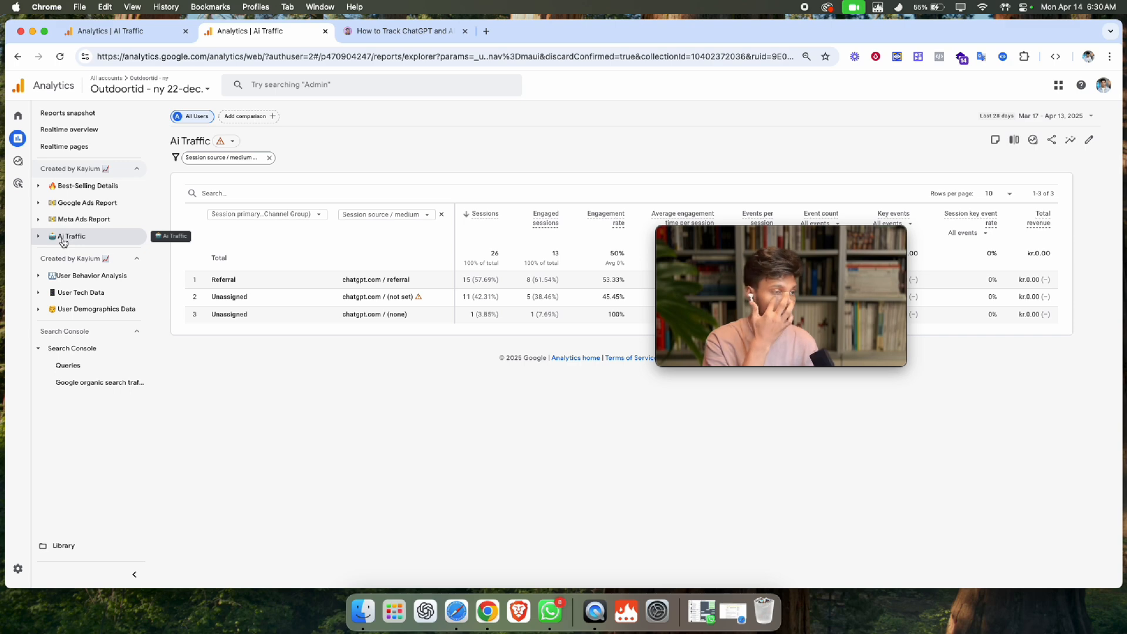